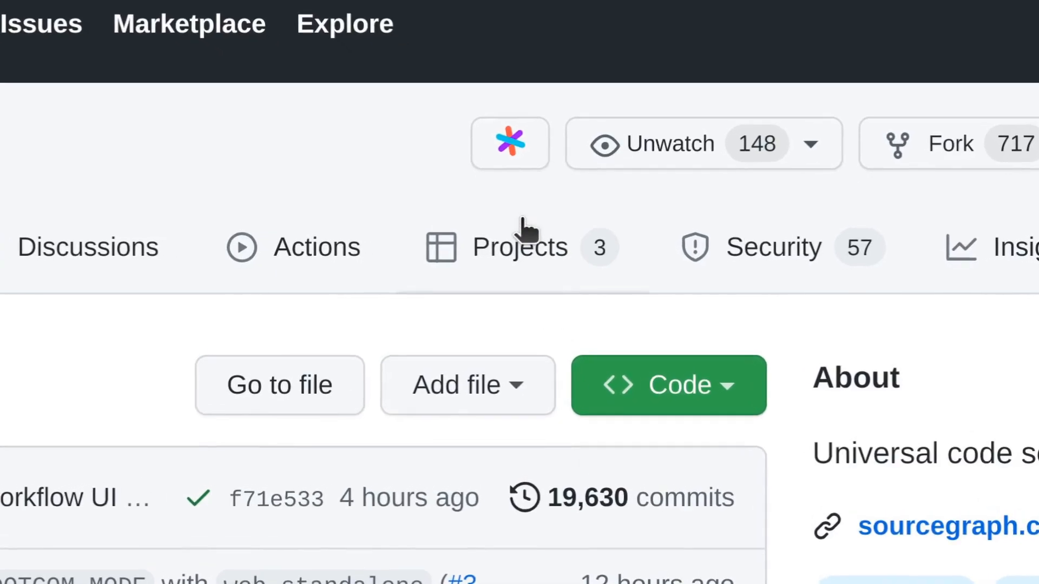
pyautogui.moveTo(510, 143)
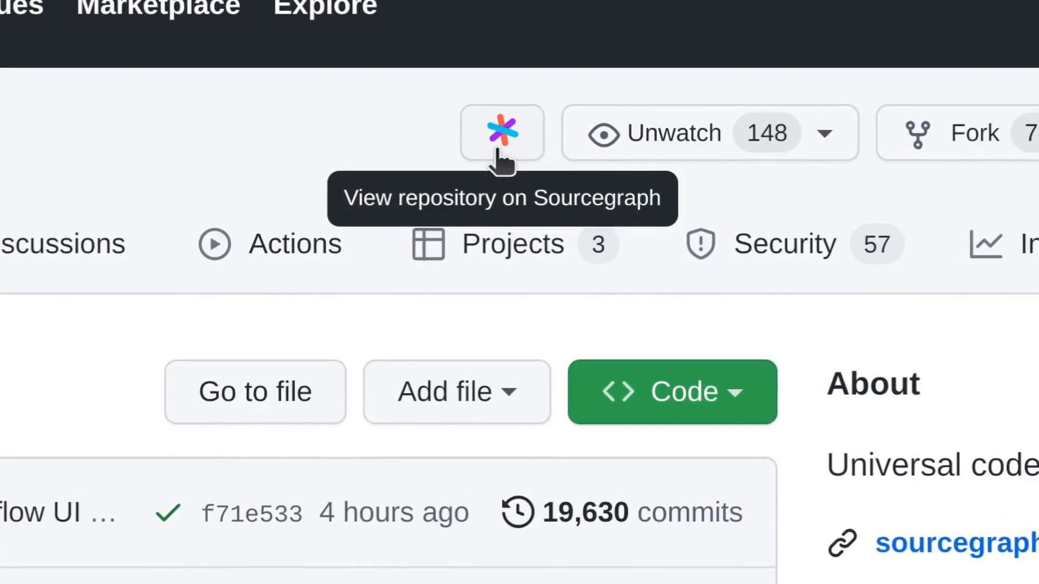
# Step: View the sourcegraph/sourcegraph GitHub repository on Sourcegraph
pyautogui.click(501, 132)
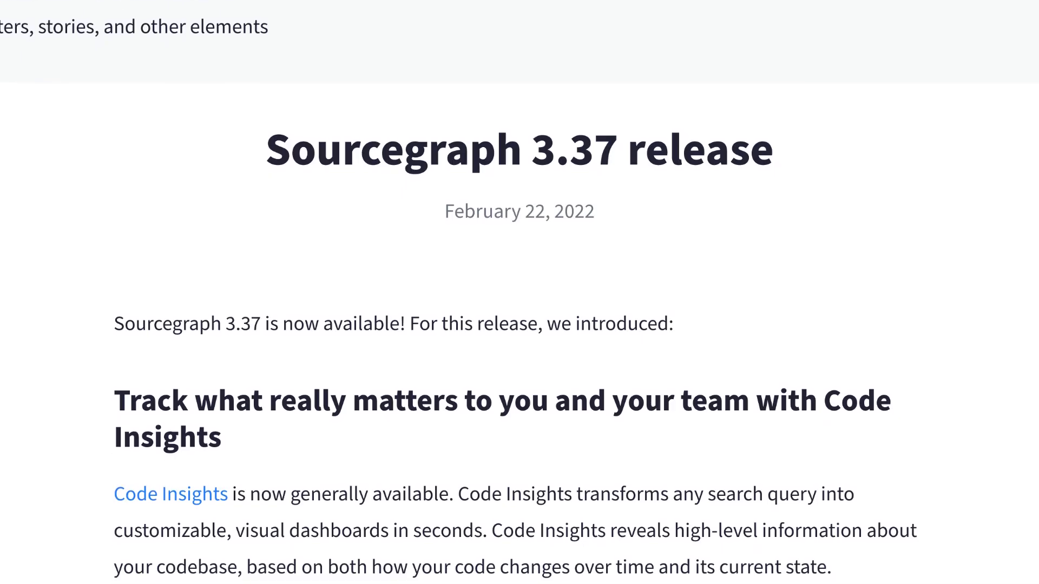
pyautogui.scroll(3)
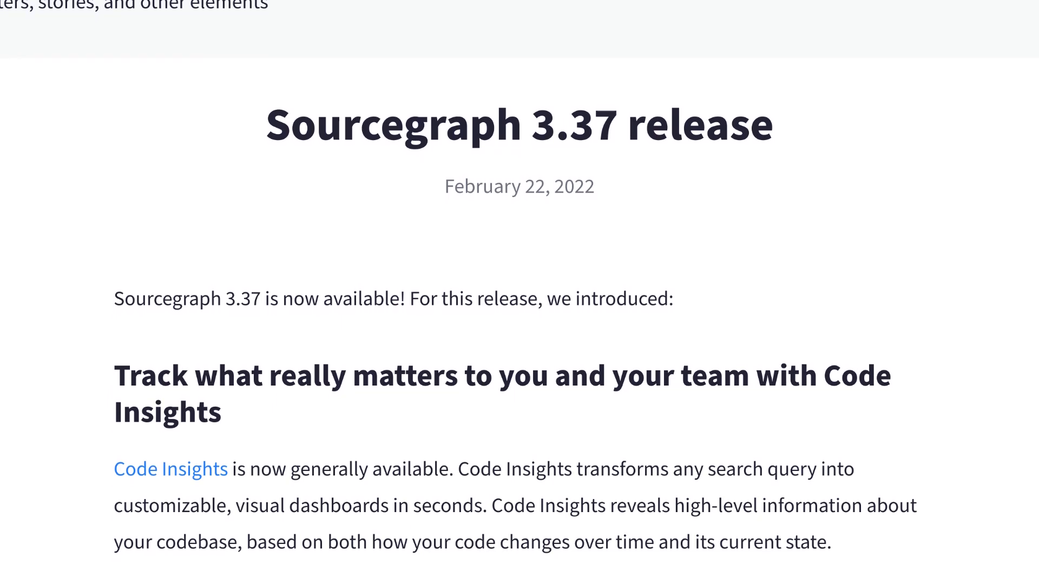
pyautogui.scroll(3)
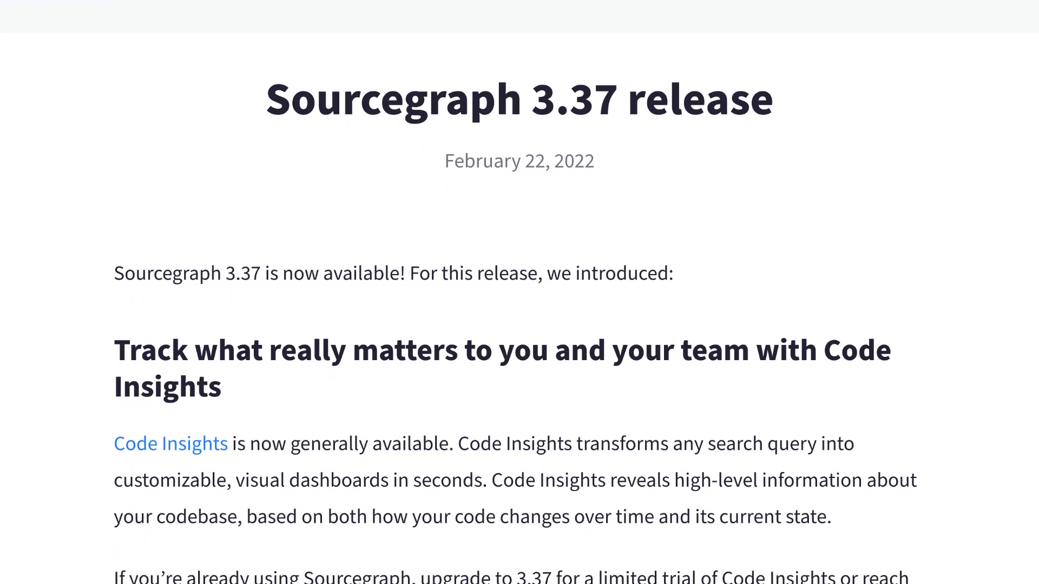
pyautogui.scroll(3)
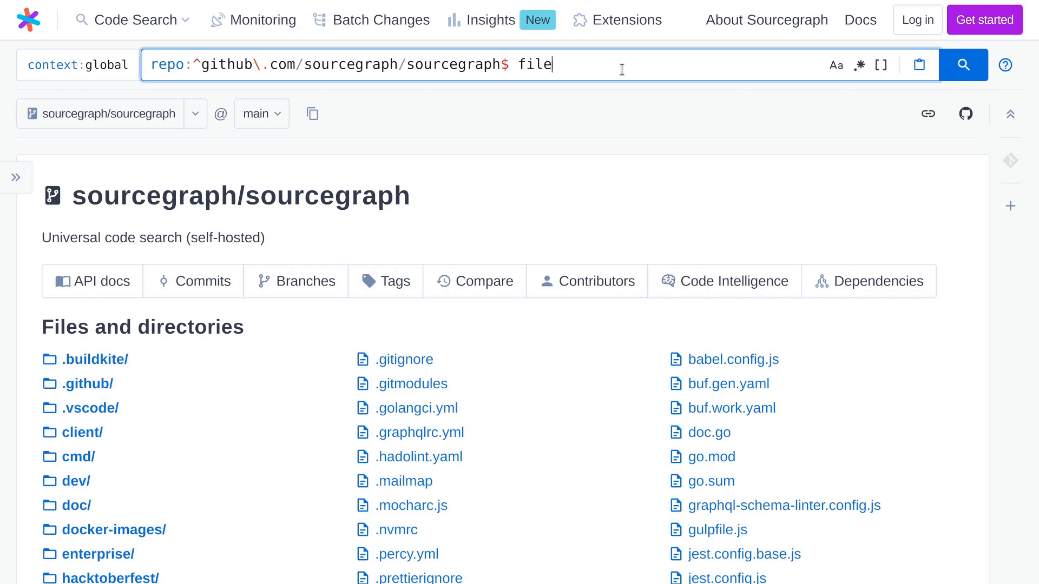
pyautogui.write(':package.json')
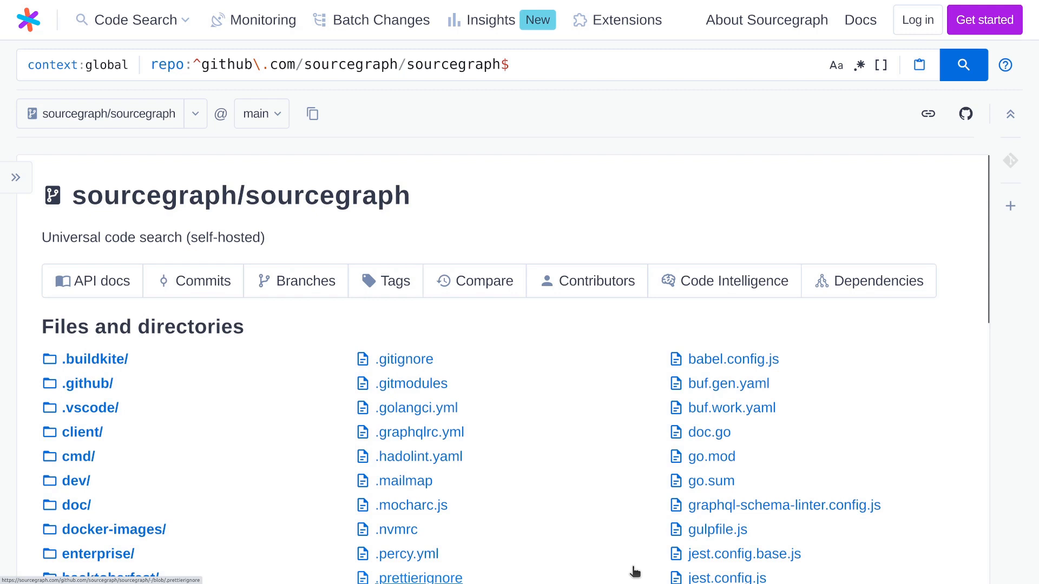
pyautogui.scroll(-3)
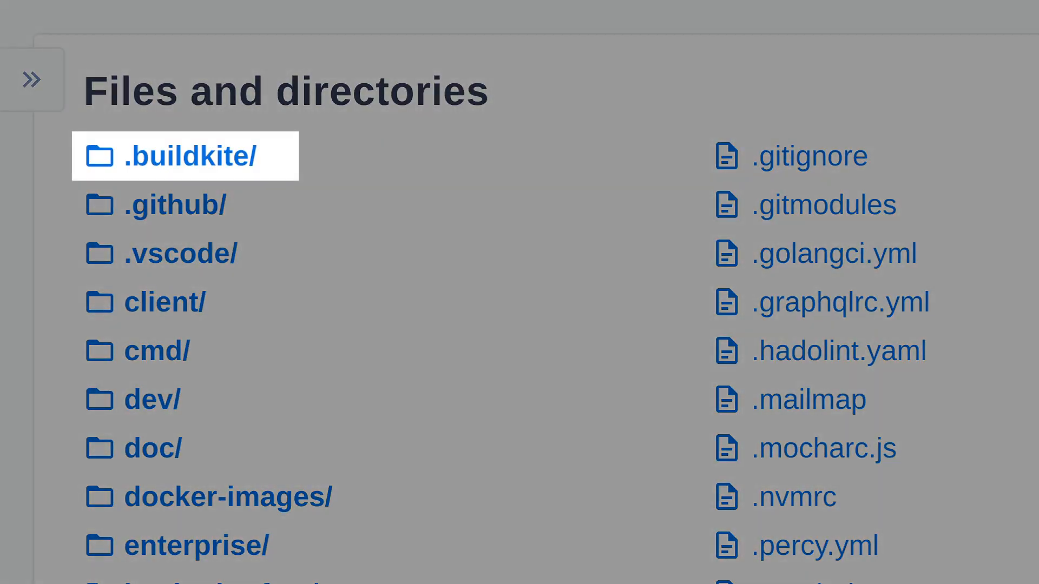
# Step: Open .buildkite/pipeline.yml and select gen-pipeline.go in its line 19 command
pyautogui.click(185, 156)
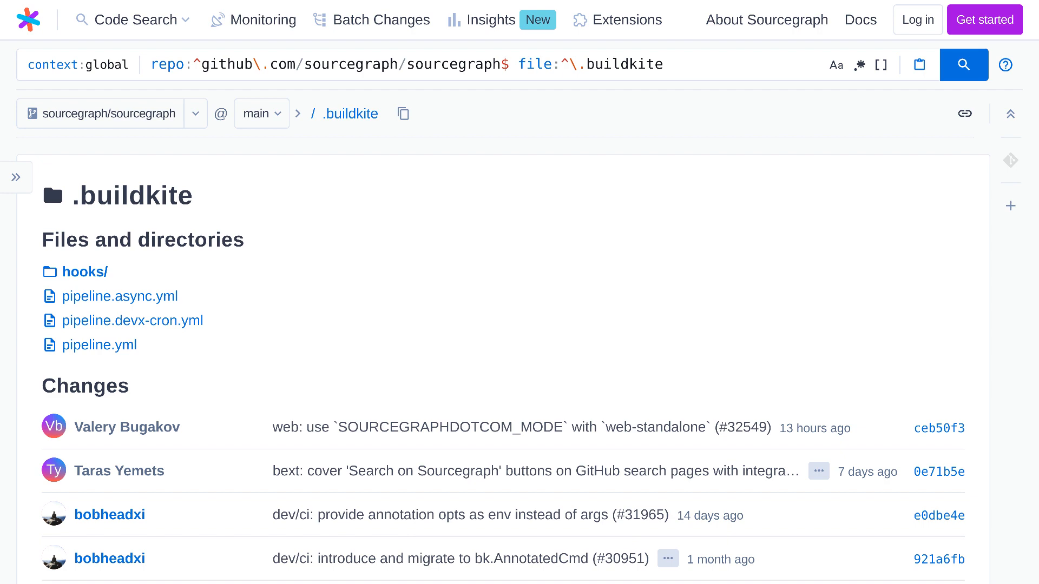
pyautogui.click(99, 345)
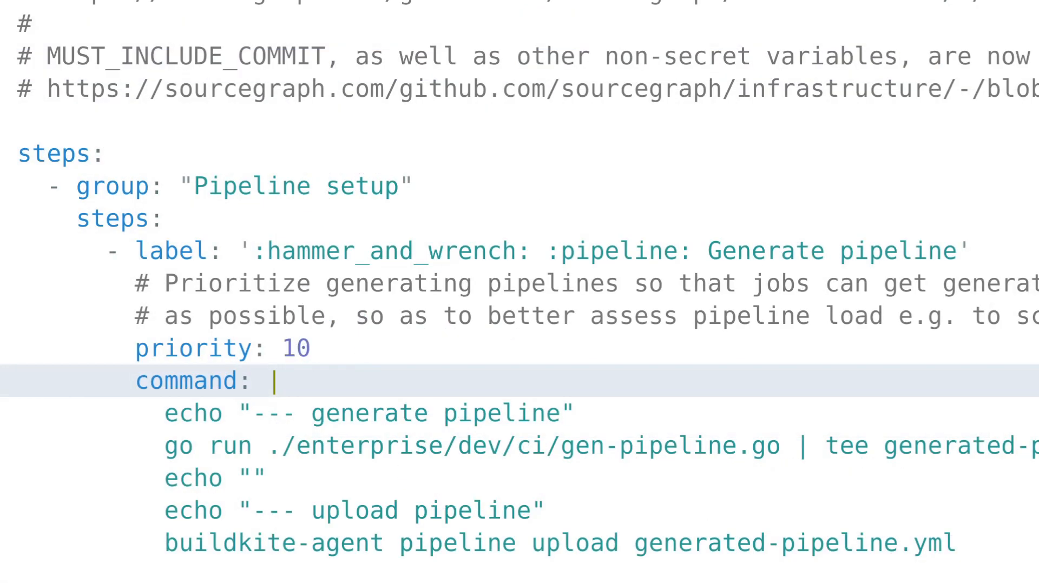
pyautogui.doubleClick(617, 445)
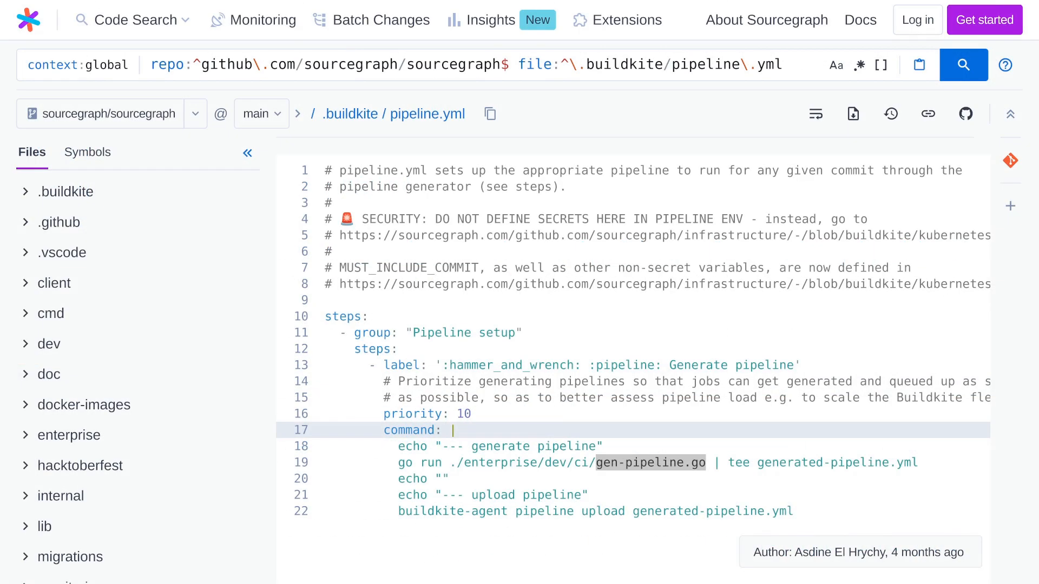
pyautogui.moveTo(740, 289)
pyautogui.write('gen')
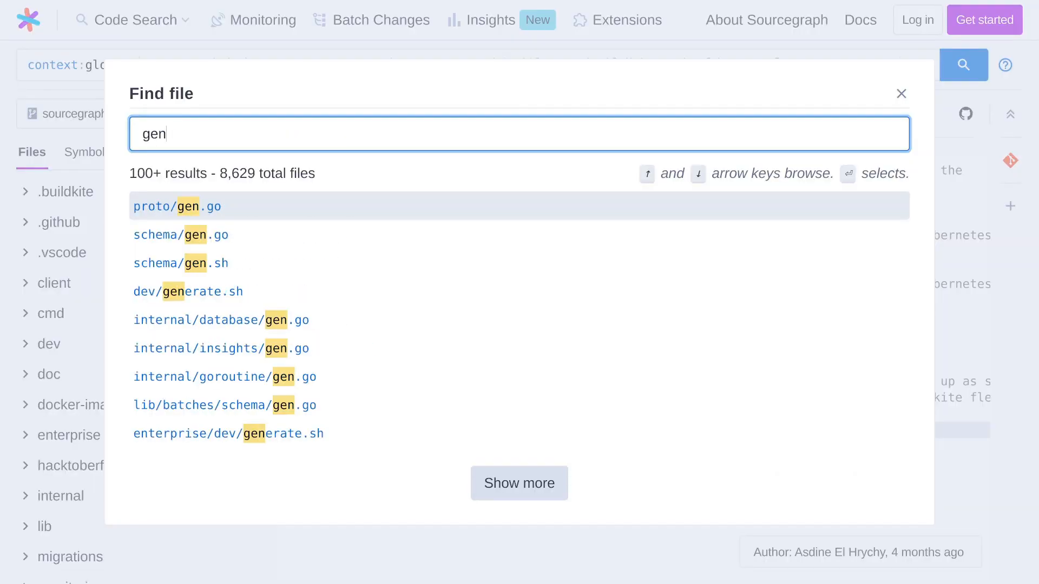
# Step: Find and open enterprise/dev/ci/gen-pipeline.go via the 'gen-pipeline' file search
pyautogui.write('-pipeline')
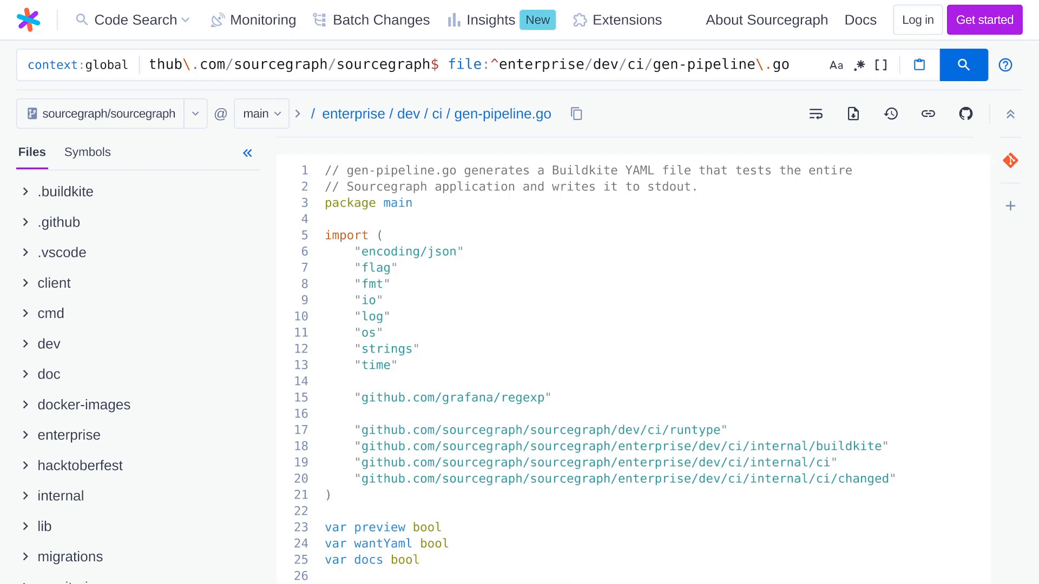
pyautogui.scroll(-3)
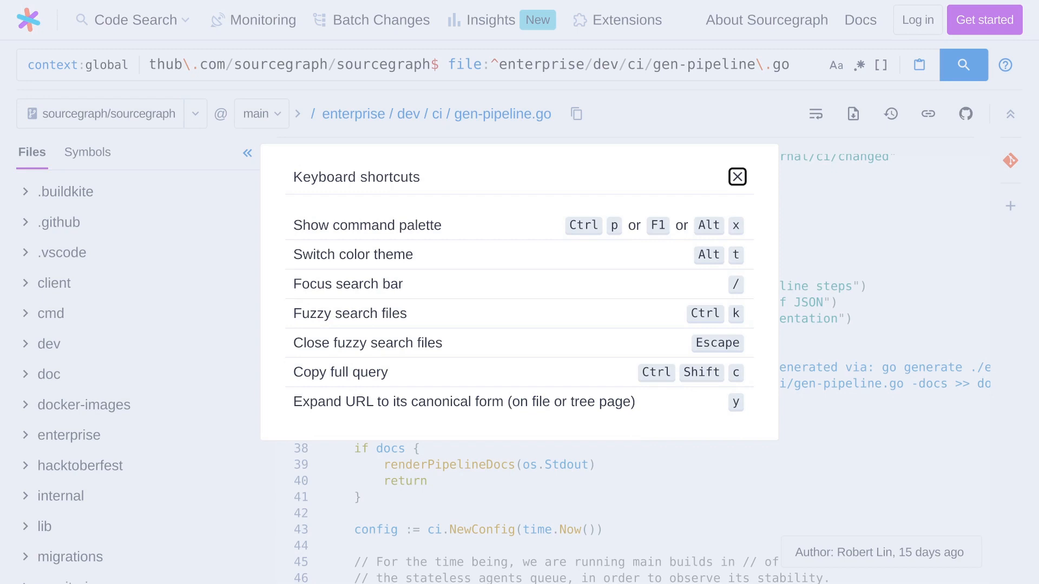
pyautogui.click(736, 176)
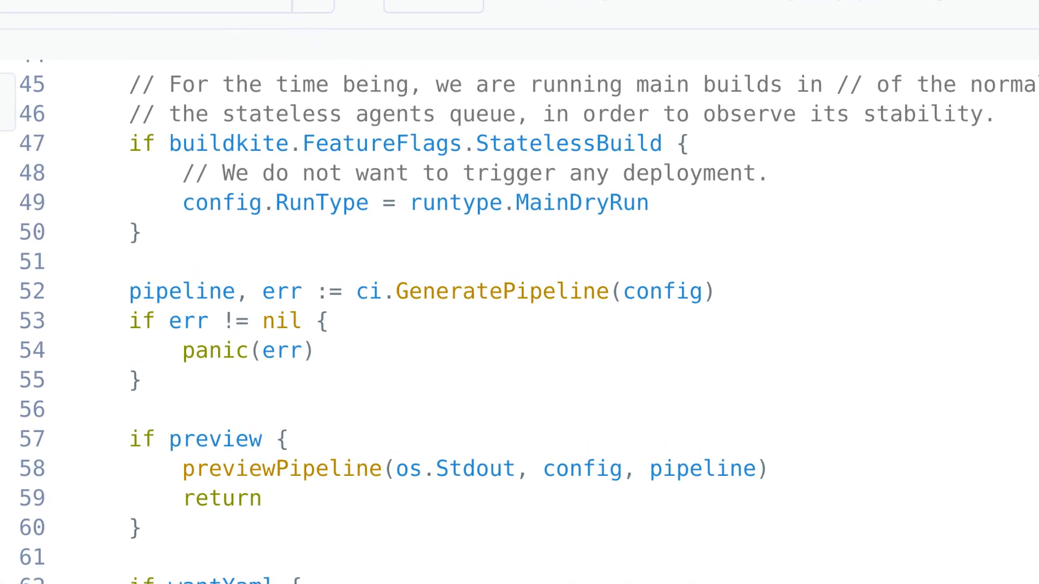
pyautogui.scroll(3)
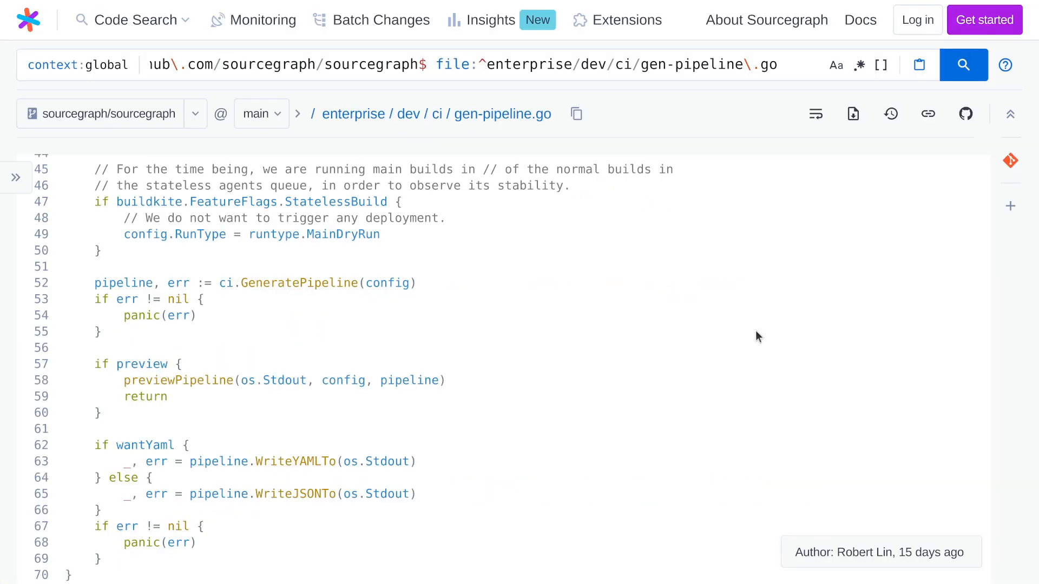
pyautogui.moveTo(455, 378)
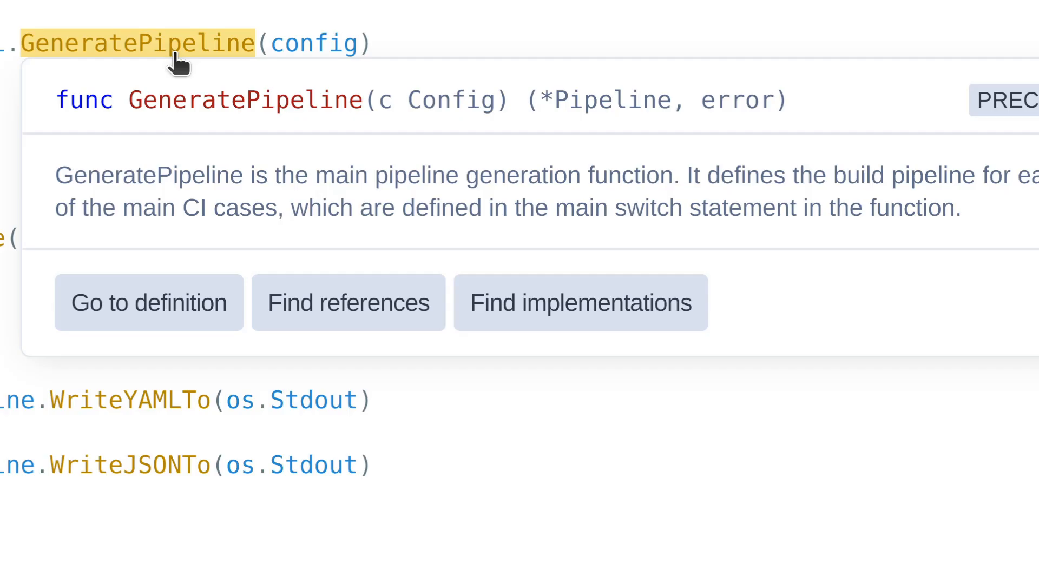
pyautogui.moveTo(186, 195)
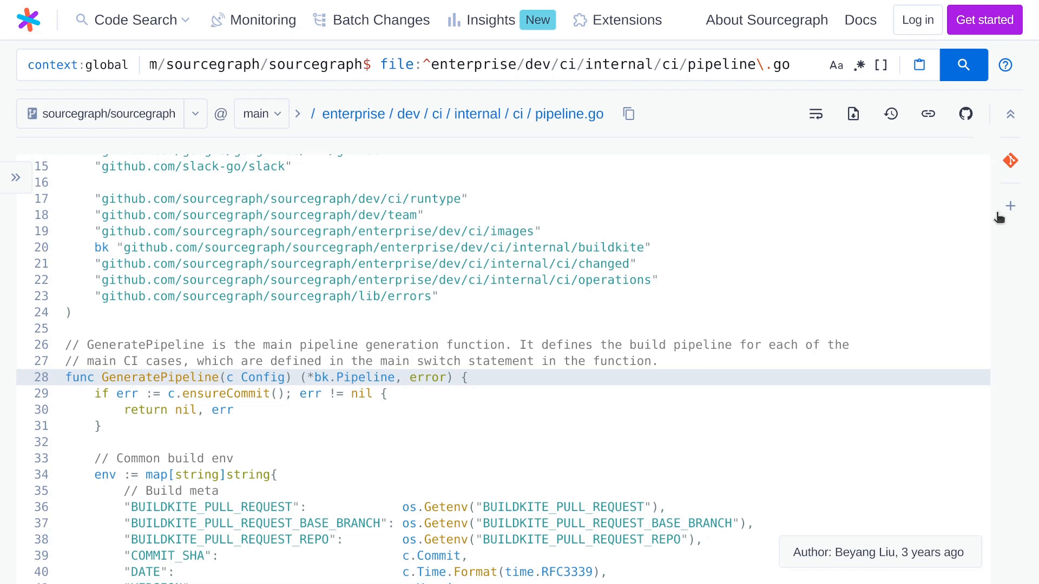
# Step: Scroll to GeneratePipeline and go to its definition in internal/ci/pipeline.go
pyautogui.scroll(-3)
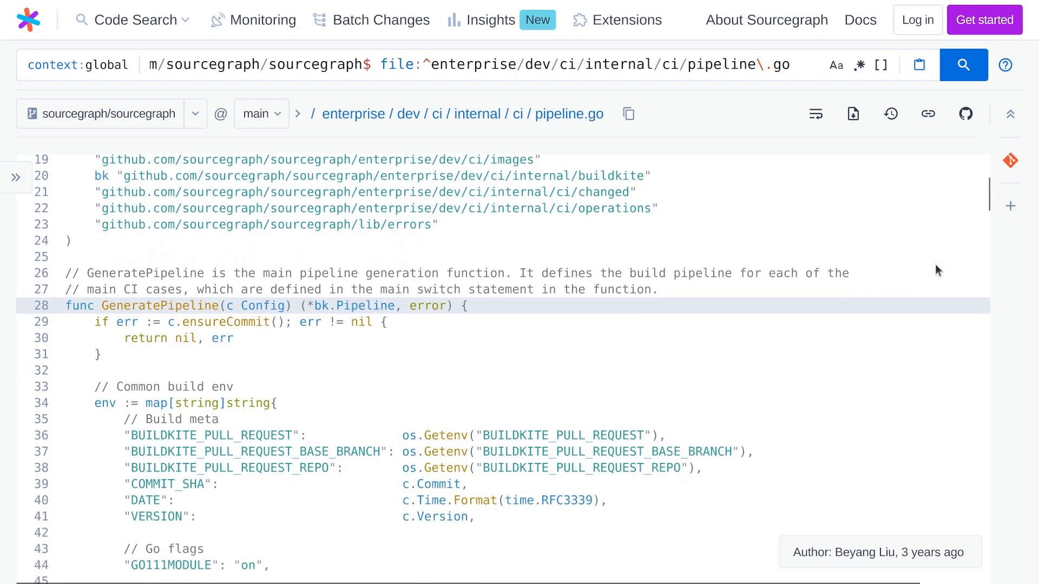
pyautogui.scroll(-3)
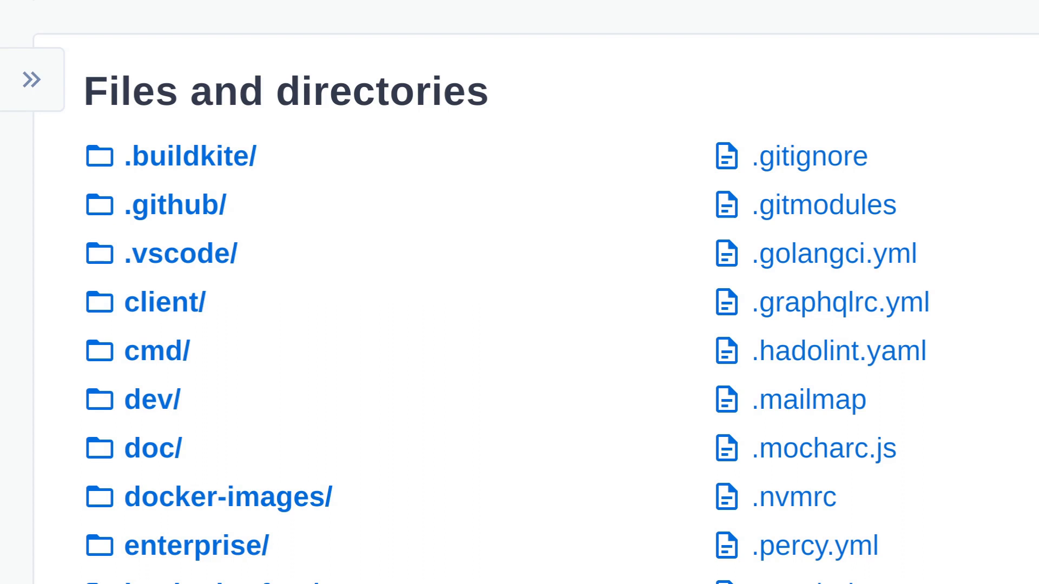
# Step: Browse the .github folder's templates, workflows and CODEOWNERS, then return to the root
pyautogui.click(175, 204)
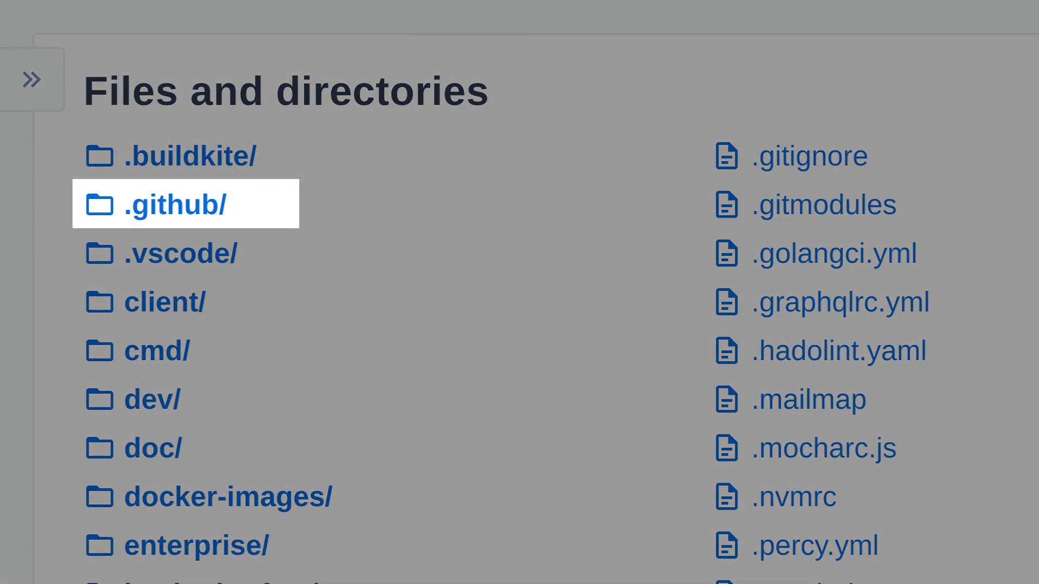
pyautogui.click(173, 203)
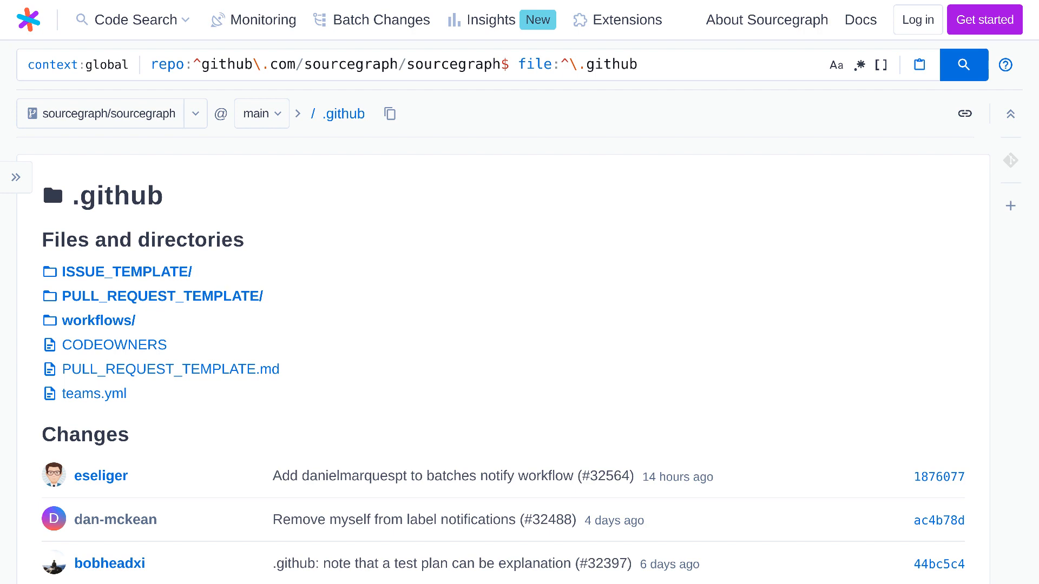
pyautogui.click(97, 320)
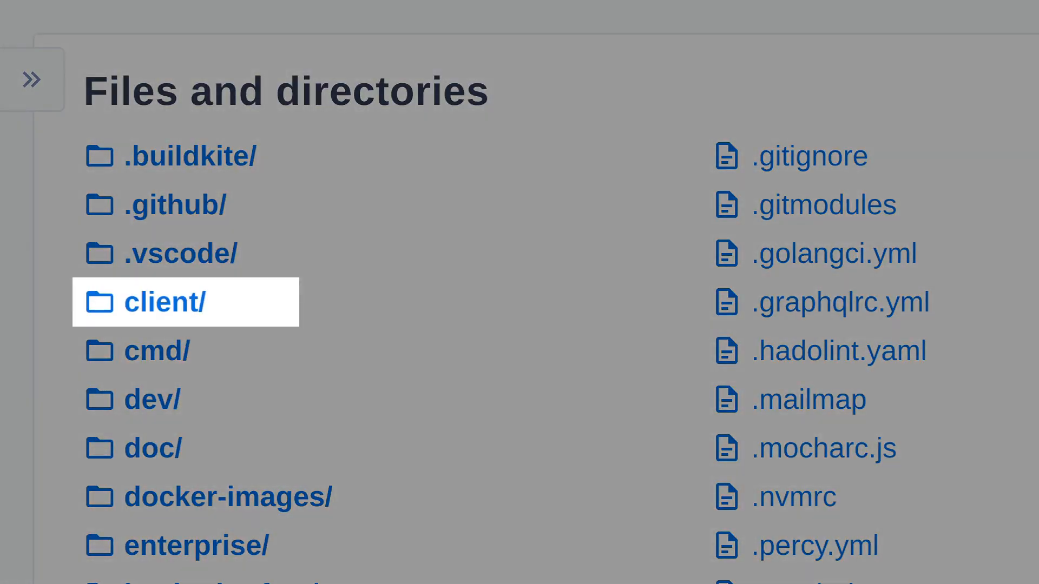
# Step: Browse client/ and client/codeintellify, then open client/wildcard's Card component catalogue
pyautogui.click(166, 302)
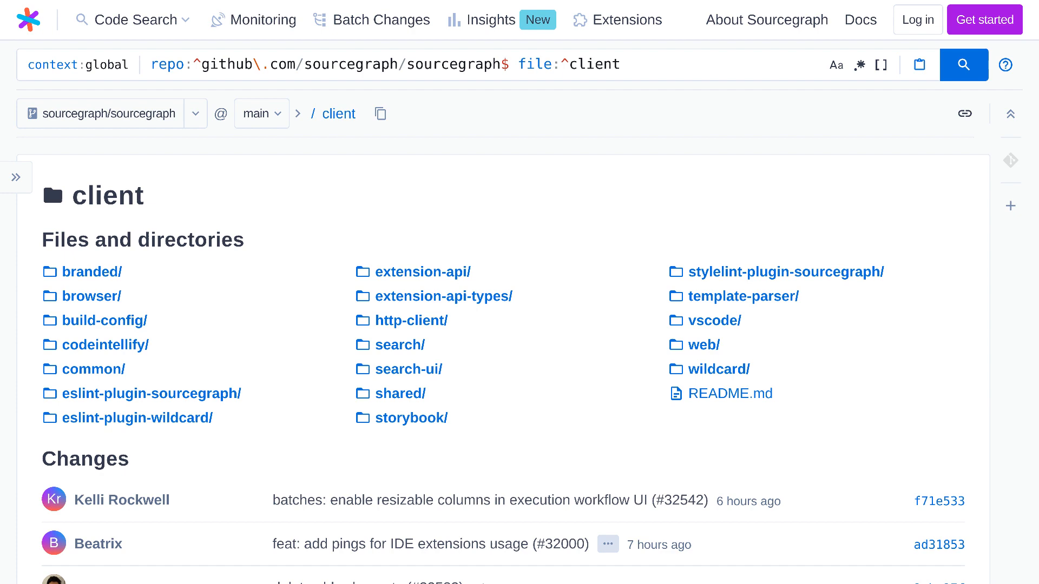
pyautogui.click(703, 345)
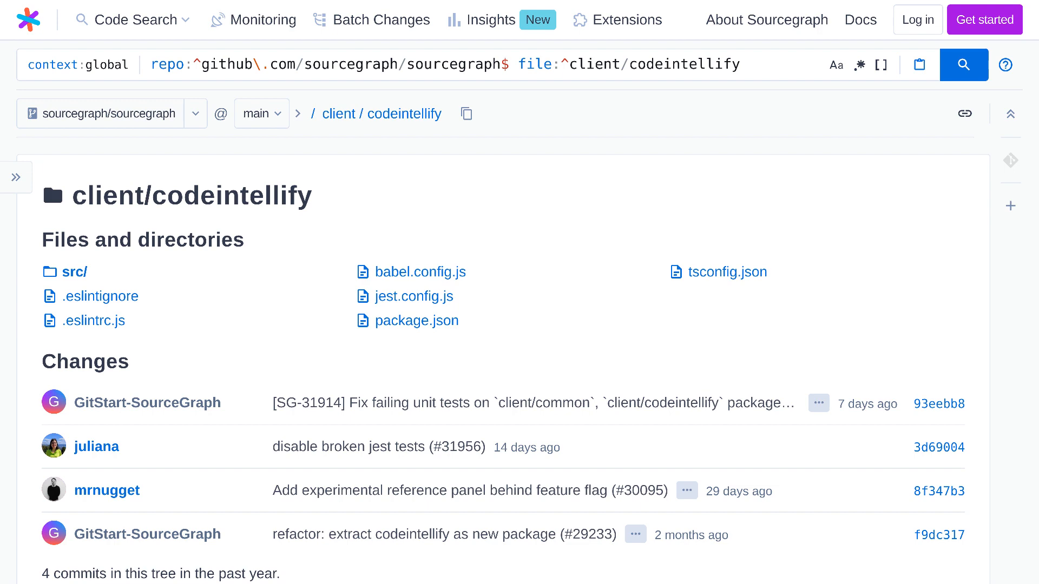
pyautogui.click(71, 272)
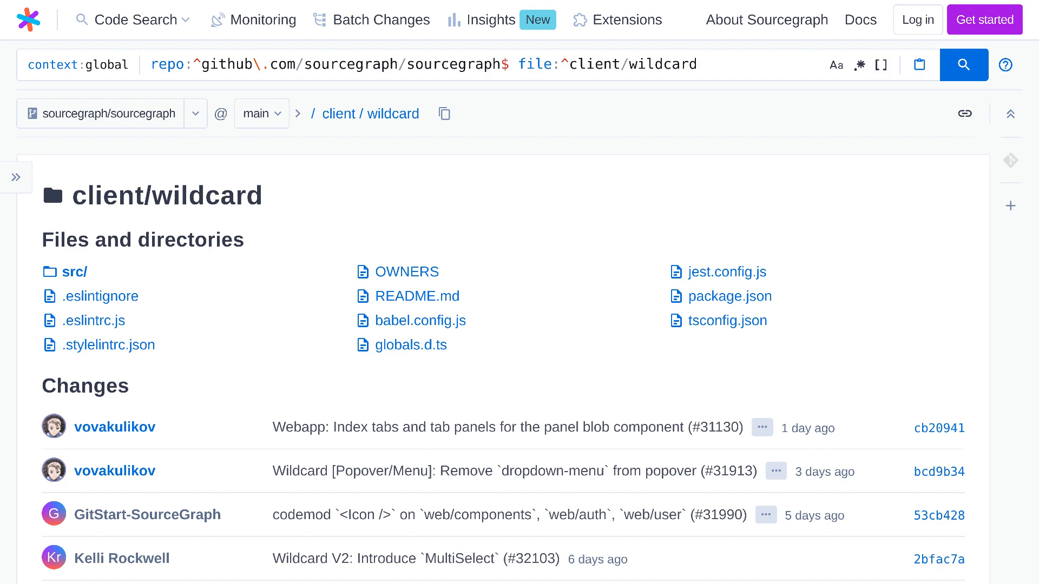
pyautogui.click(859, 19)
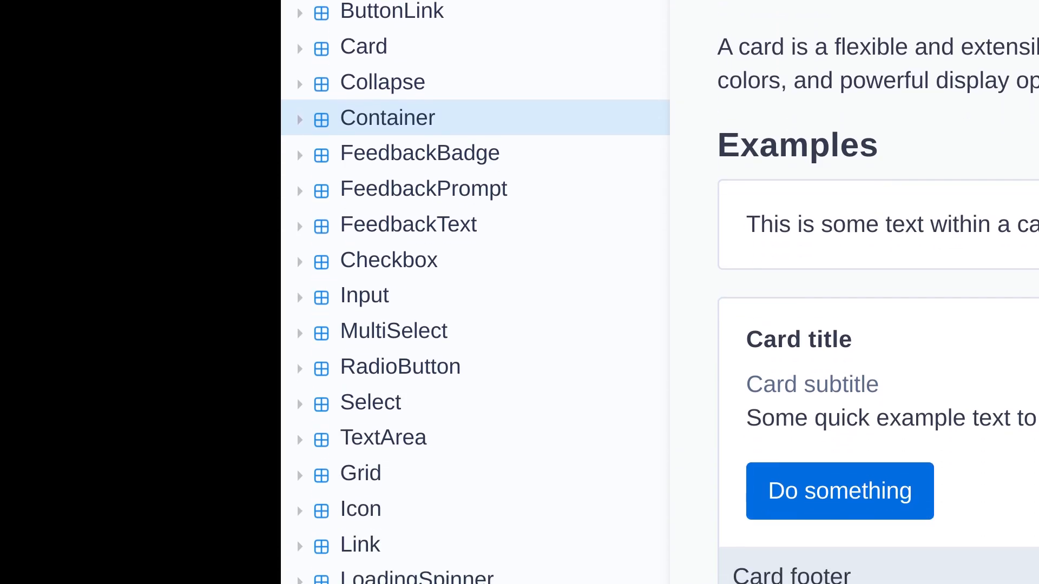
pyautogui.scroll(-3)
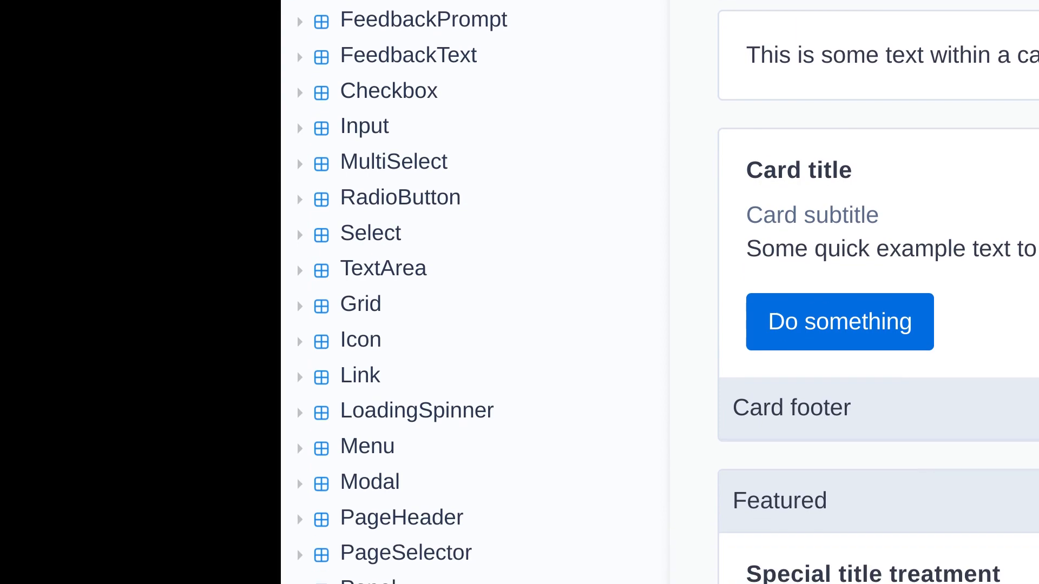
pyautogui.scroll(-3)
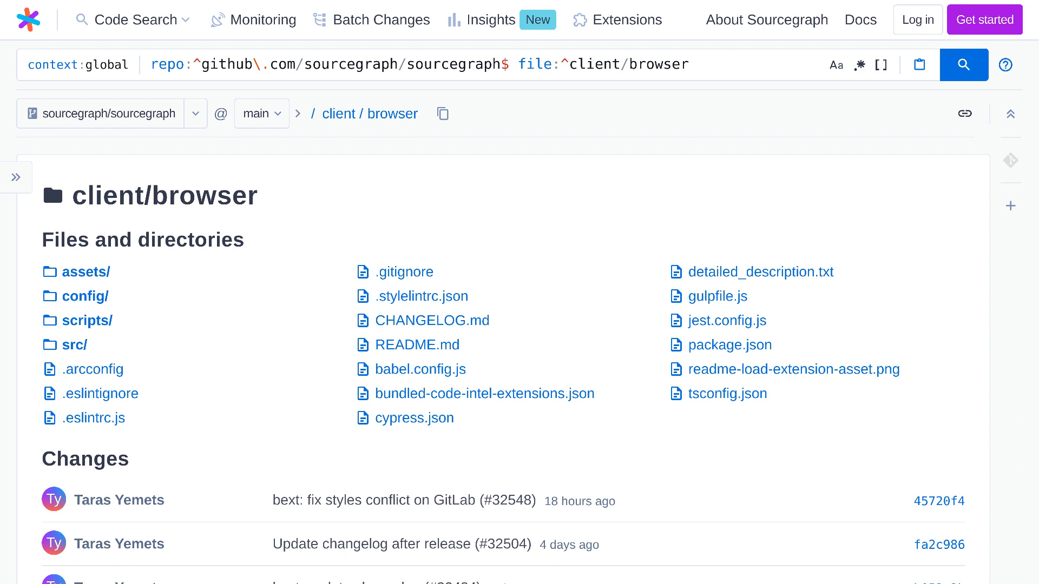
# Step: Open the sourcegraph repository on GitHub from the client/browser header icon
pyautogui.click(973, 36)
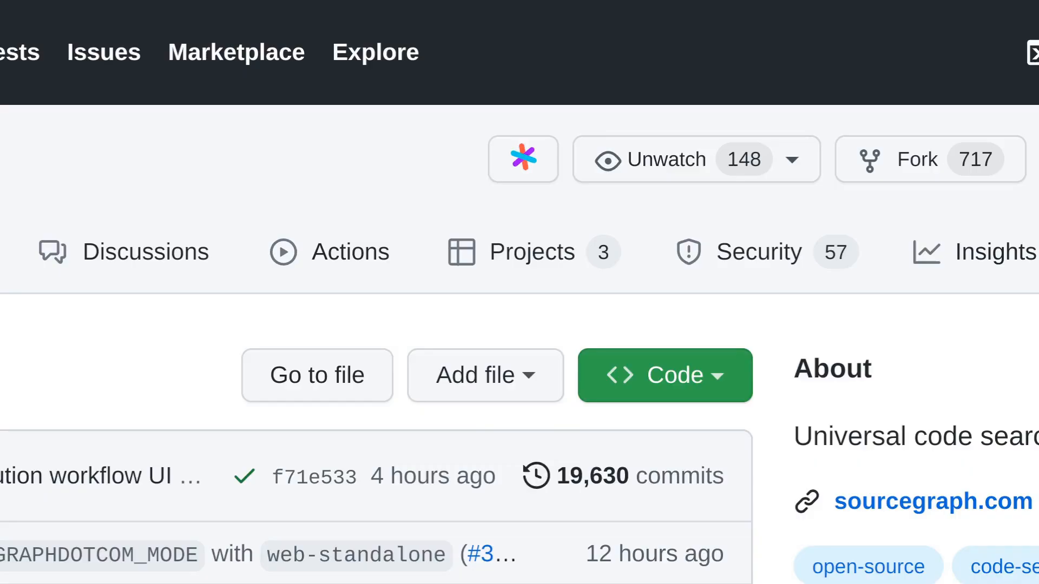
pyautogui.moveTo(550, 268)
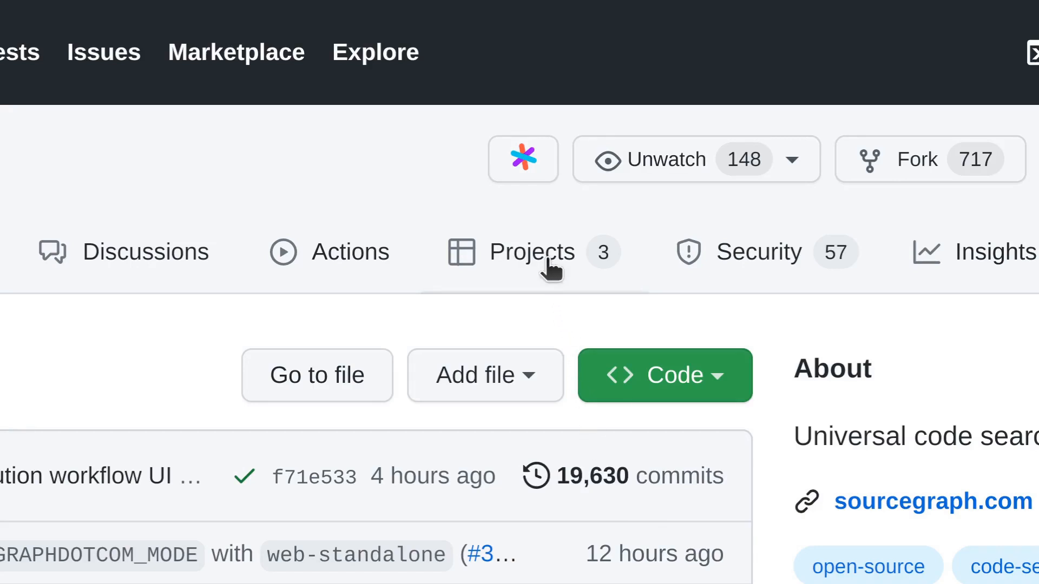
pyautogui.moveTo(523, 159)
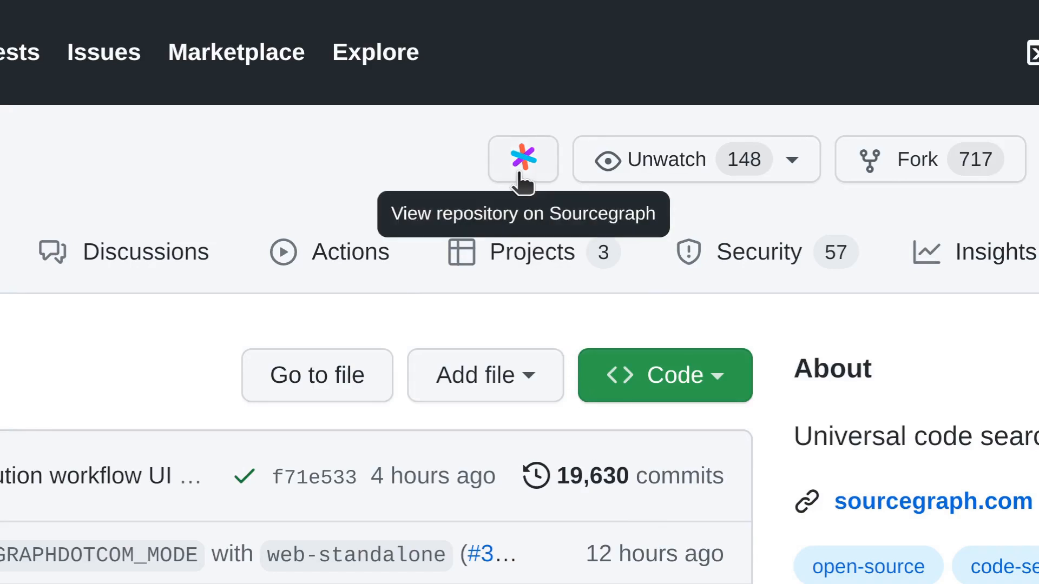
# Step: Open sourcegraph/sourcegraph on Sourcegraph and browse to the client directory
pyautogui.click(523, 159)
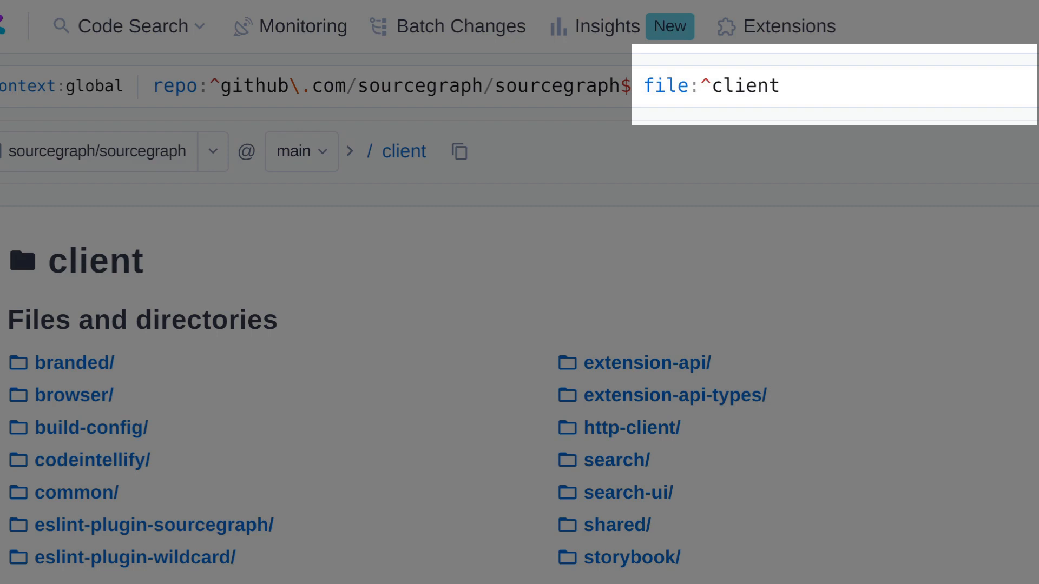
# Step: Search file:^client for rxjs, restricted with lang:TypeScript
pyautogui.write('rxjs')
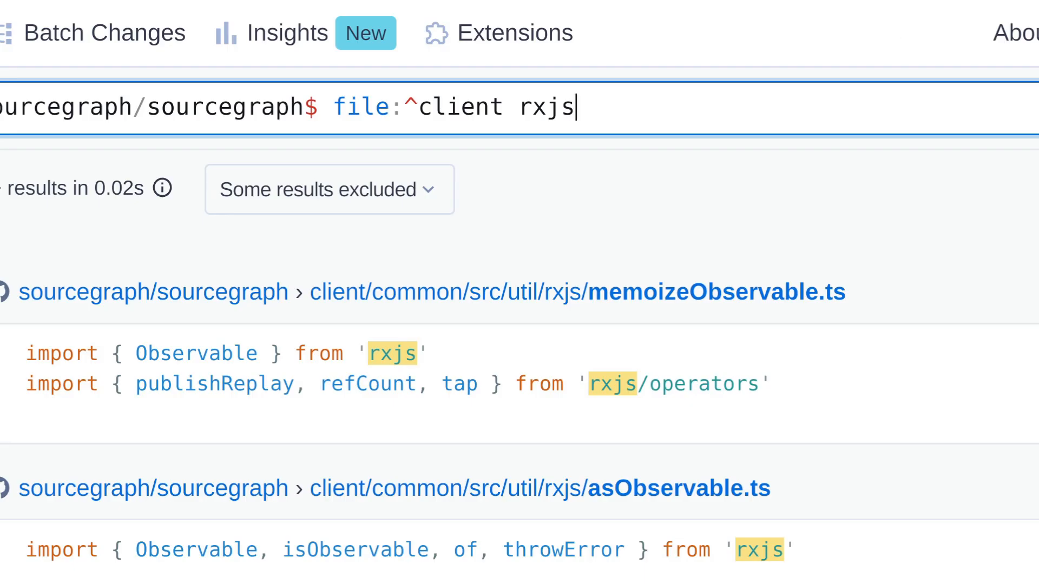
pyautogui.write('lang:Ty')
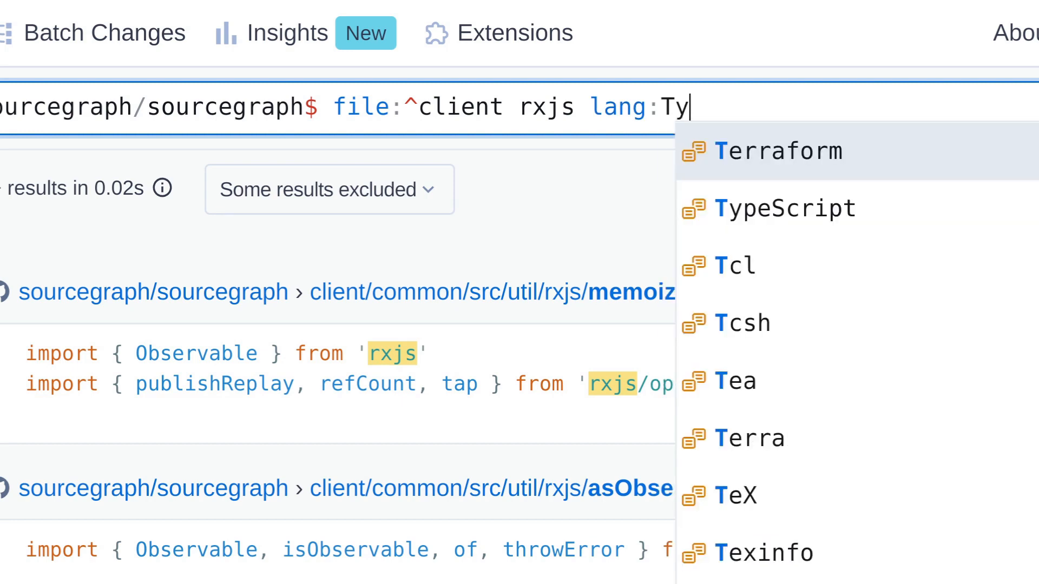
pyautogui.click(788, 209)
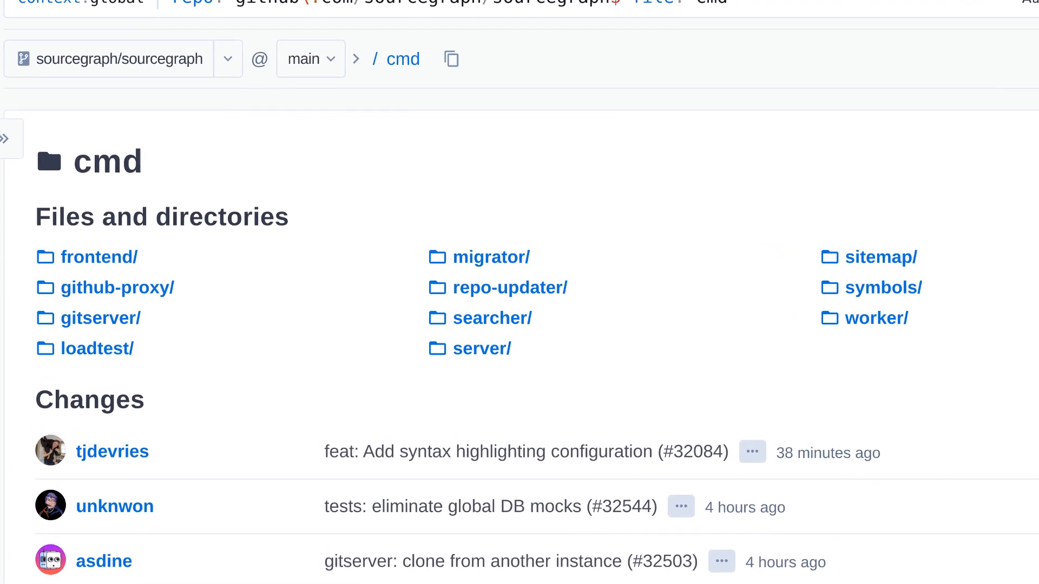
# Step: Scroll through the cmd folder's service subdirectories and Changes list
pyautogui.scroll(3)
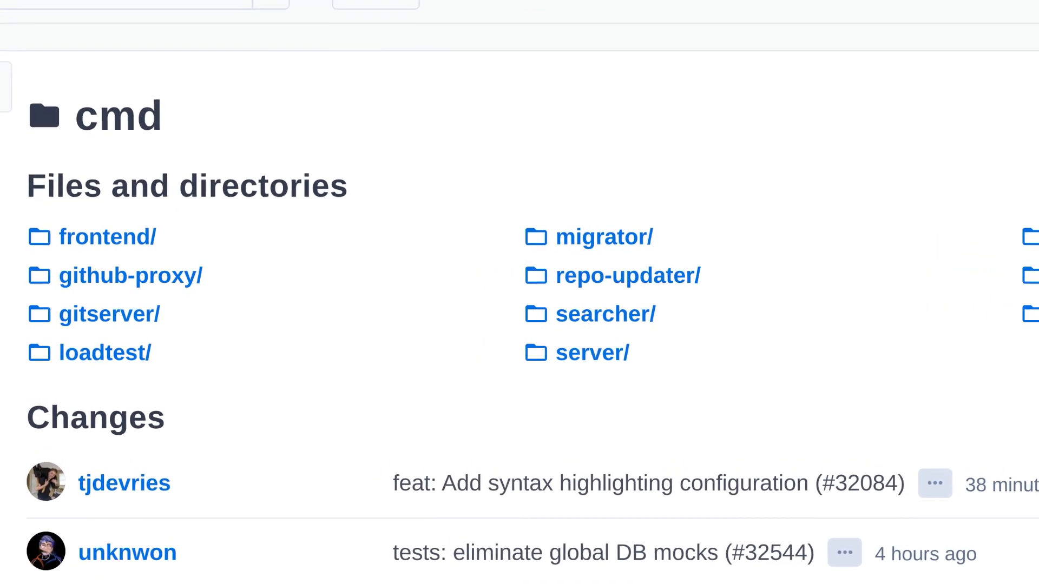
pyautogui.scroll(3)
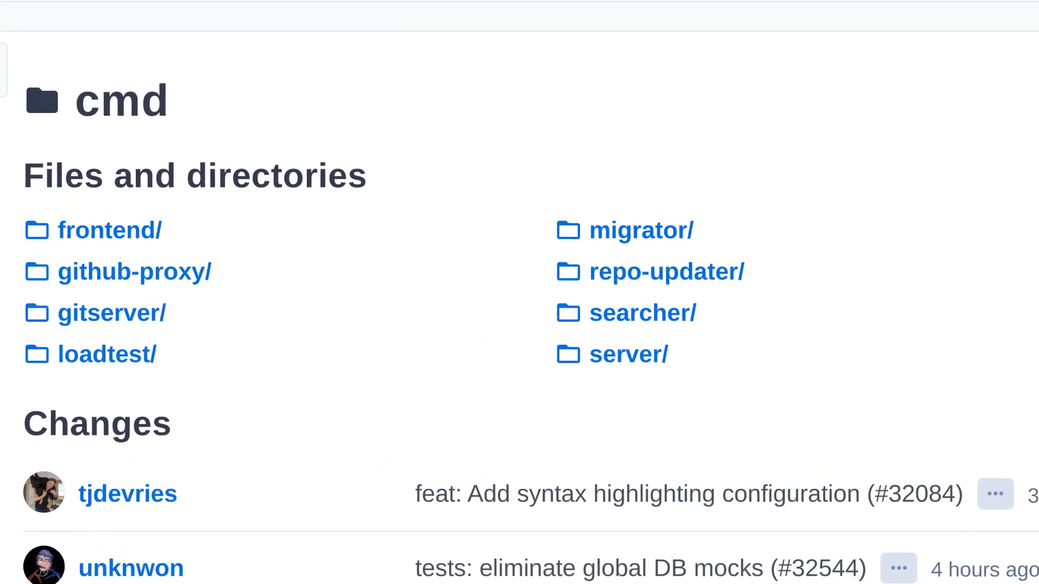
pyautogui.scroll(-3)
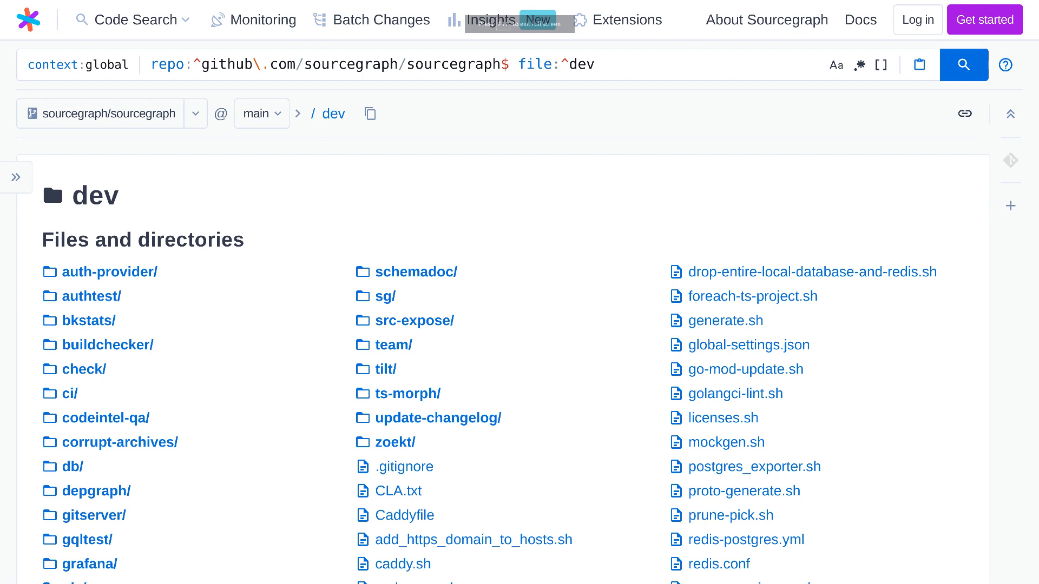
# Step: Browse into the dev/sg folder, then move on toward the doc folder
pyautogui.click(384, 295)
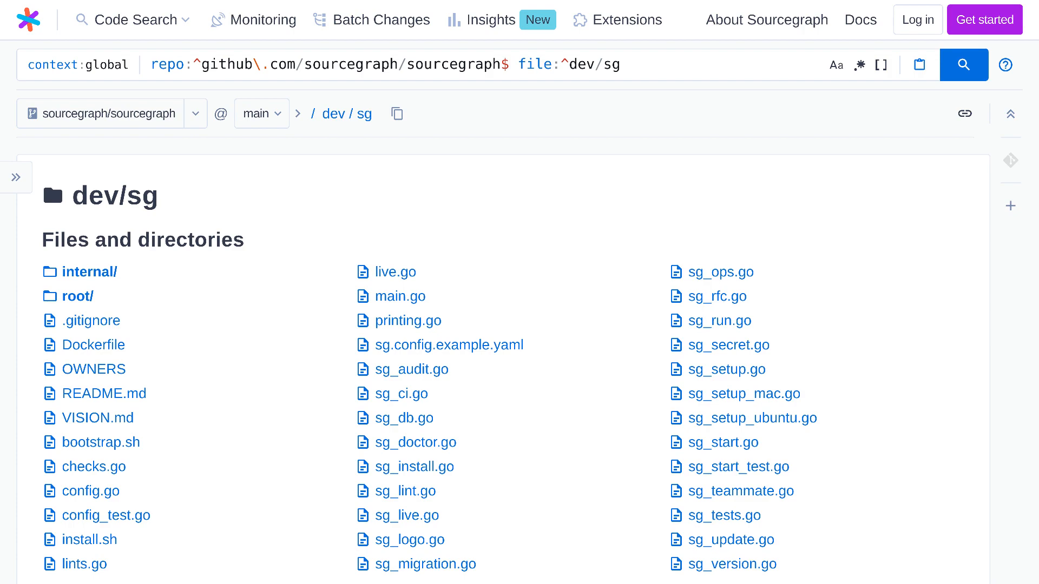
pyautogui.click(859, 20)
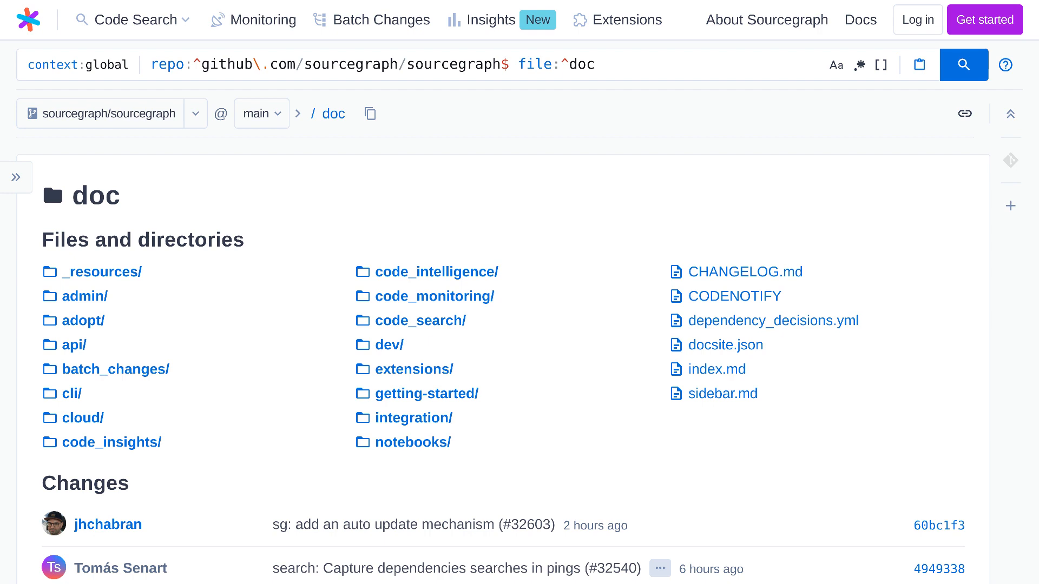
# Step: Open the Sourcegraph docs site showing Universal Code Search and Getting started
pyautogui.click(859, 20)
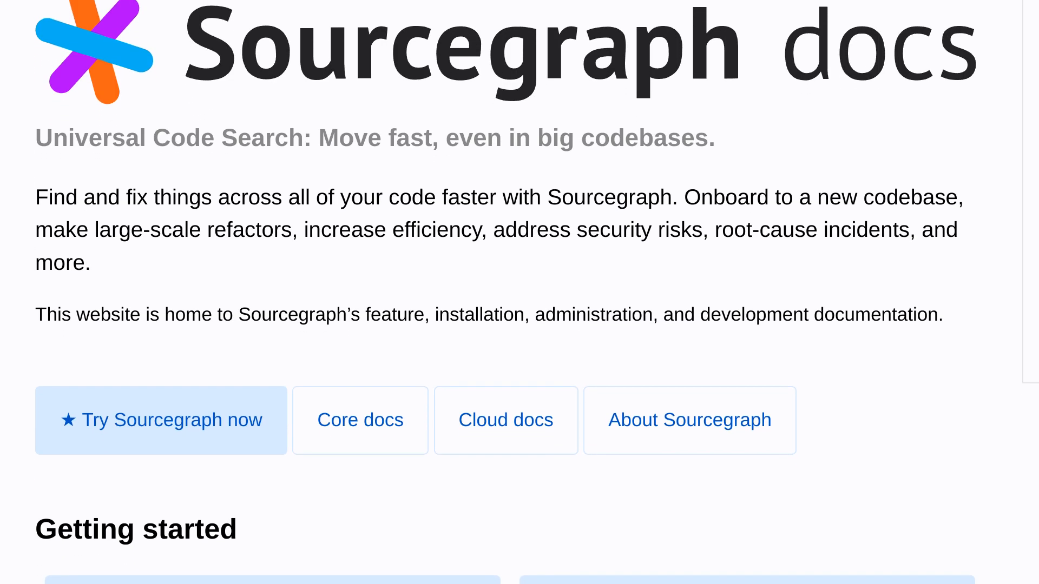
pyautogui.scroll(-3)
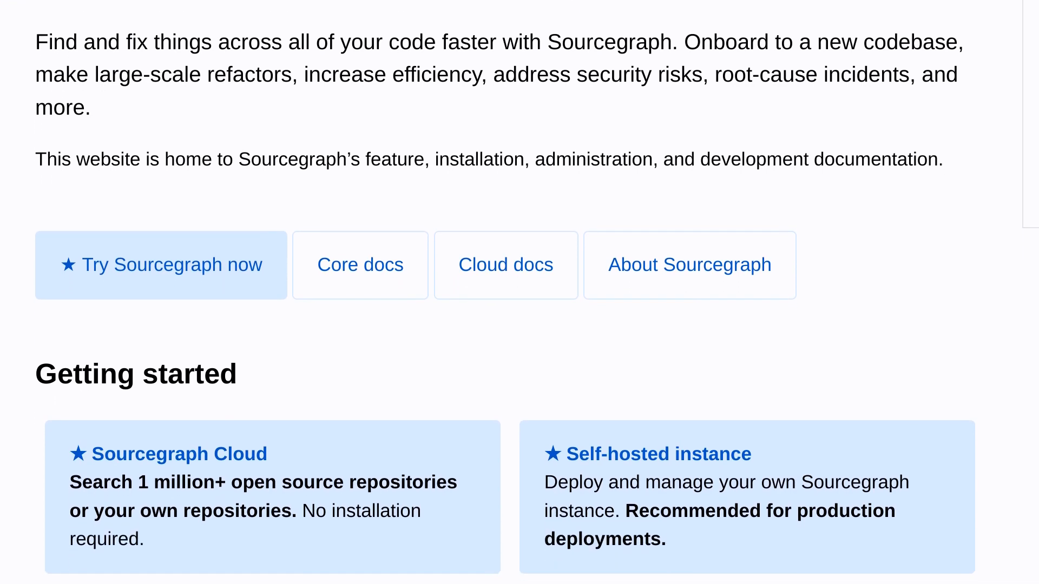
pyautogui.scroll(-3)
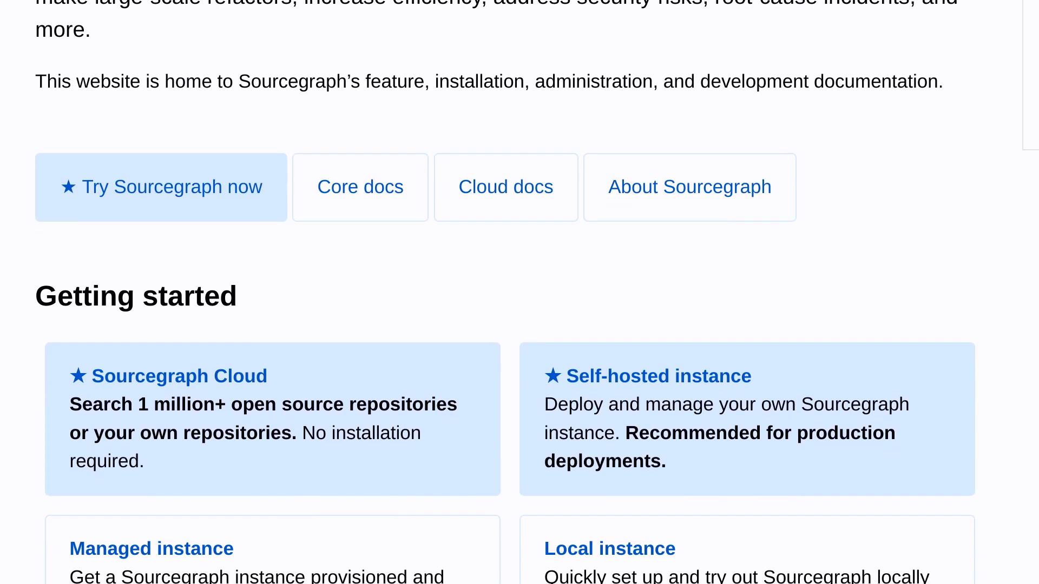
pyautogui.scroll(-3)
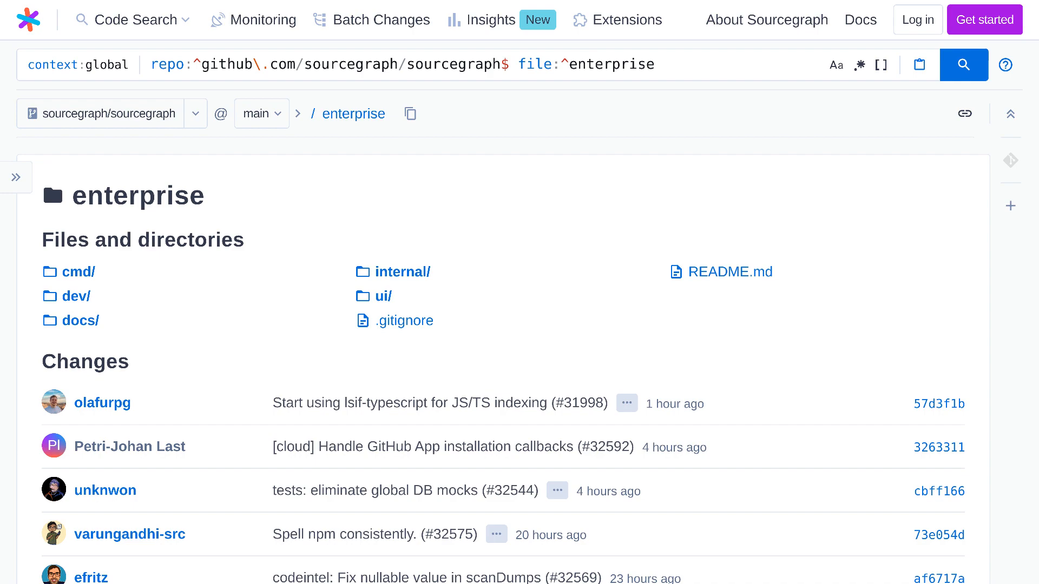
# Step: Open the Sourcegraph Pricing page and scroll through the Free and Enterprise plans
pyautogui.click(449, 30)
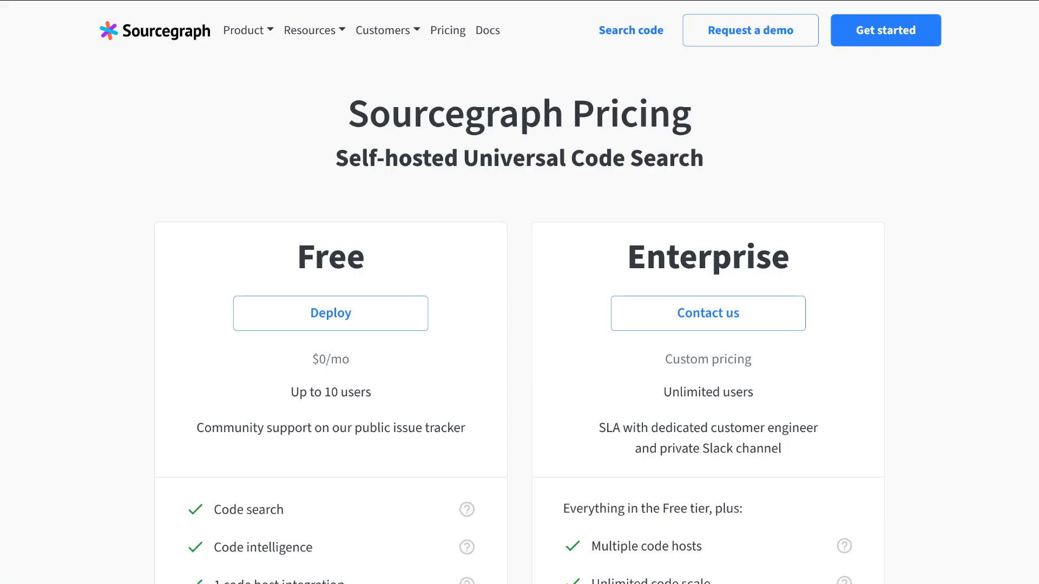
pyautogui.scroll(-3)
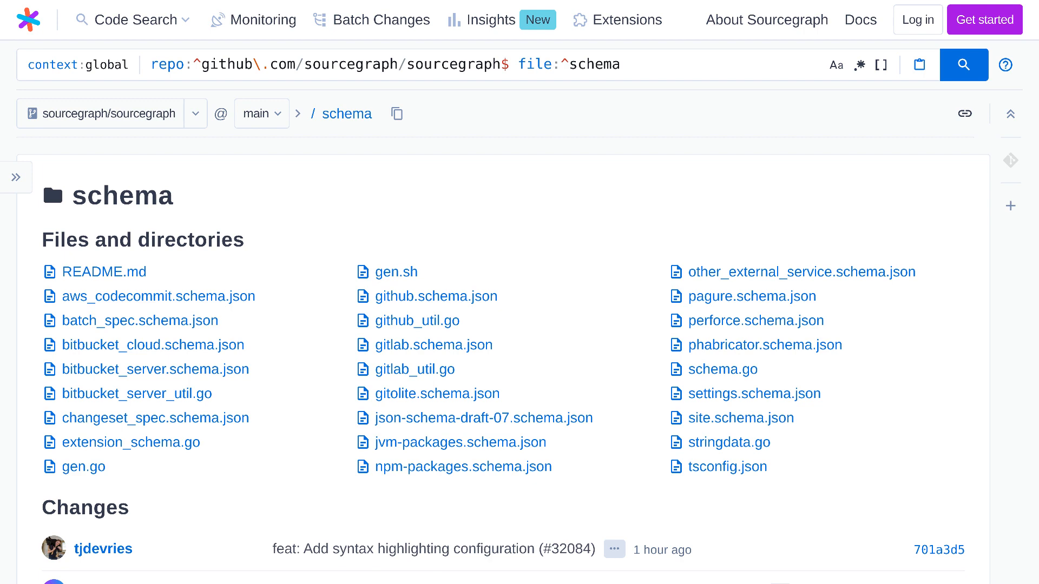
# Step: Return to the sourcegraph/sourcegraph root listing after viewing the schema folder
pyautogui.click(102, 271)
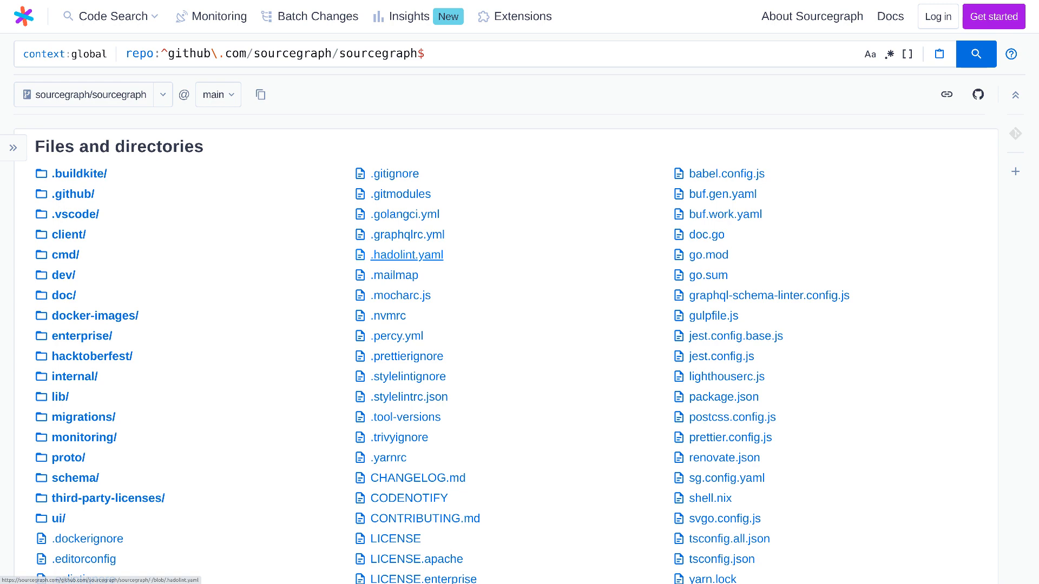
# Step: Scroll the root Files and directories list and open CHANGELOG.md
pyautogui.scroll(-3)
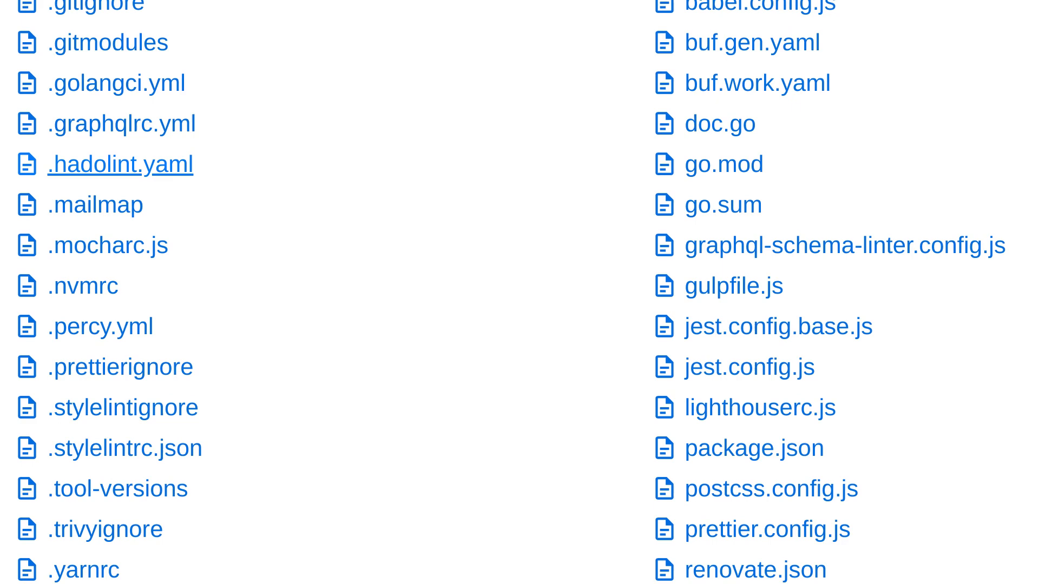
pyautogui.scroll(-3)
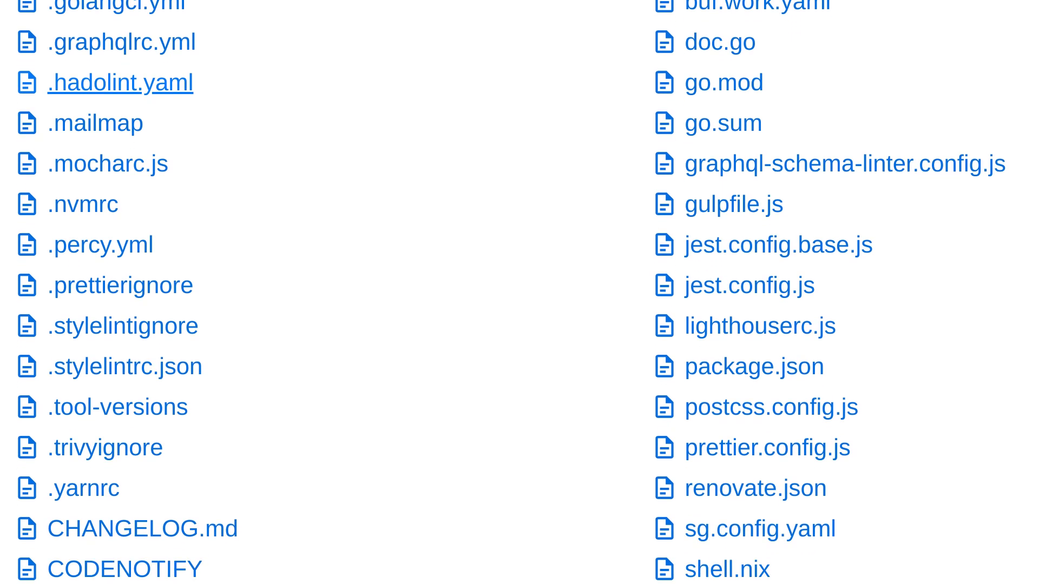
pyautogui.scroll(-3)
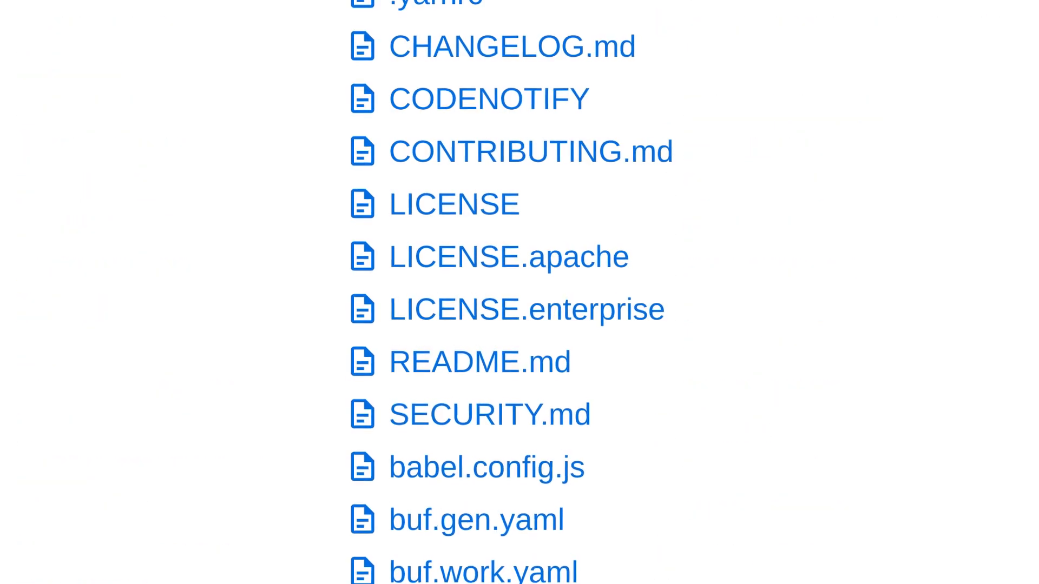
pyautogui.scroll(3)
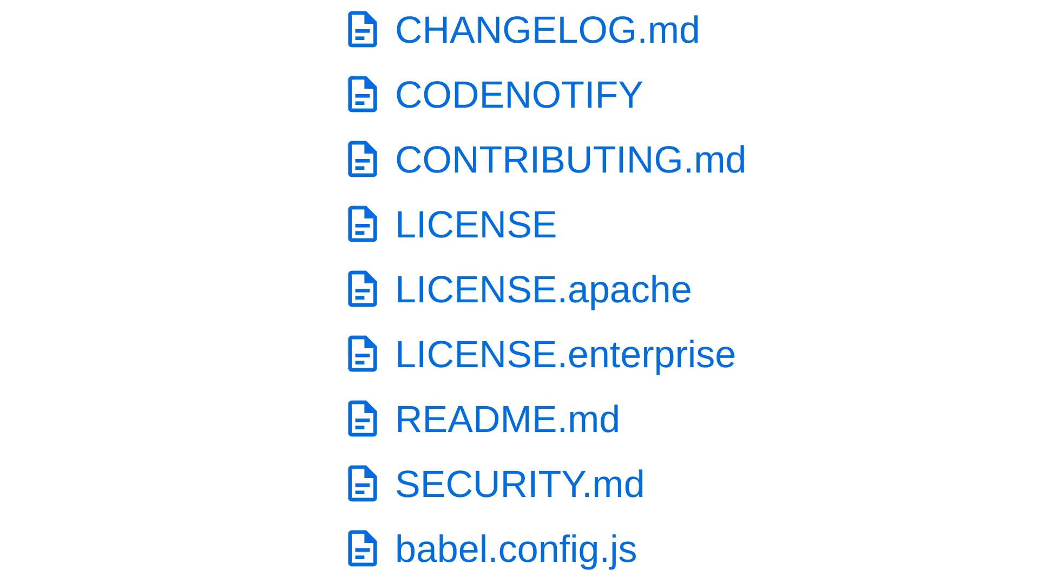
pyautogui.click(546, 30)
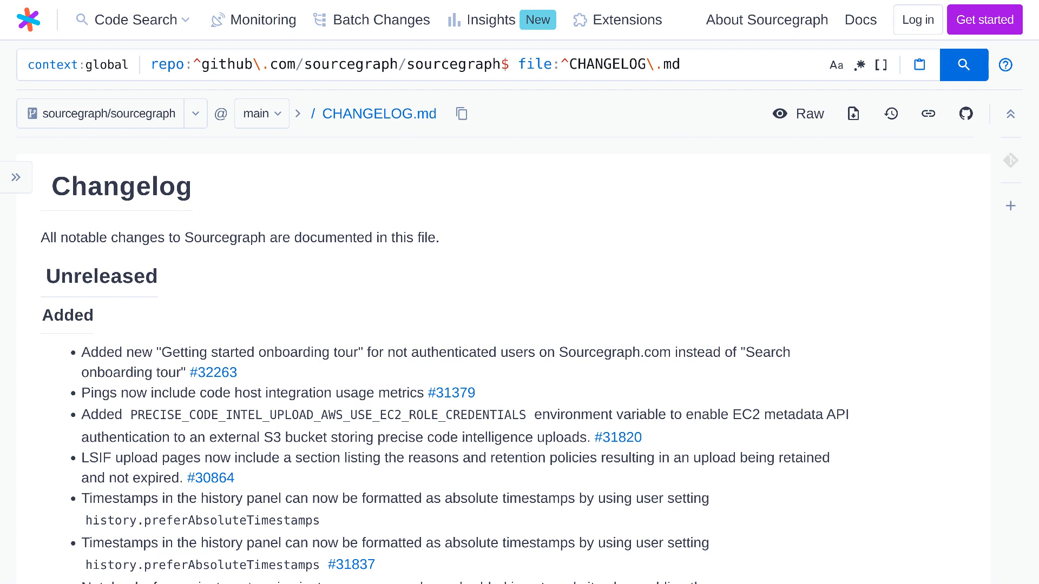
# Step: Skim the 3.36.0 changelog entries, then type 'graphql' after file:^CHANGELOG\.md in the query
pyautogui.scroll(-3)
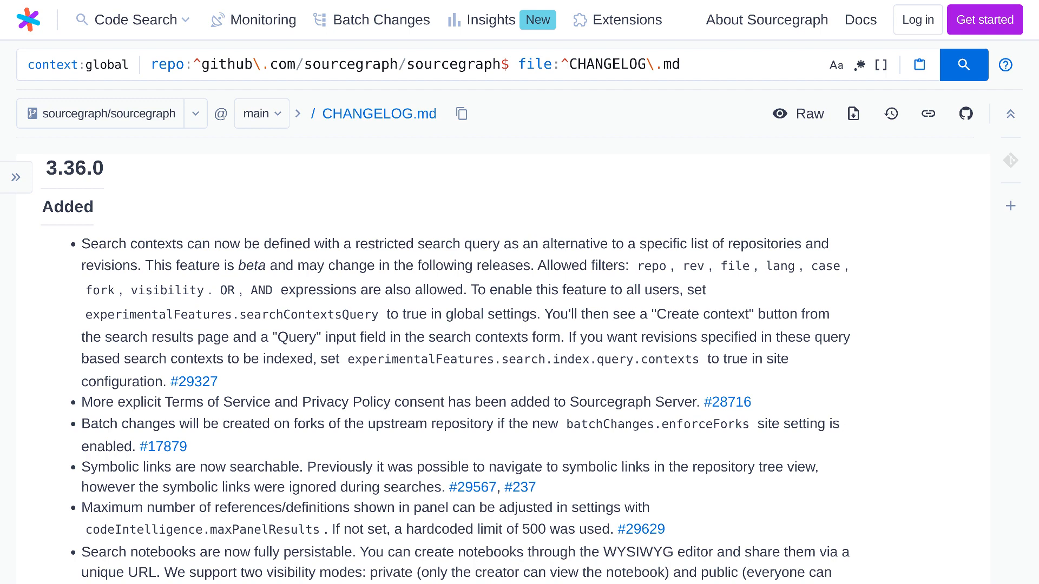
pyautogui.scroll(3)
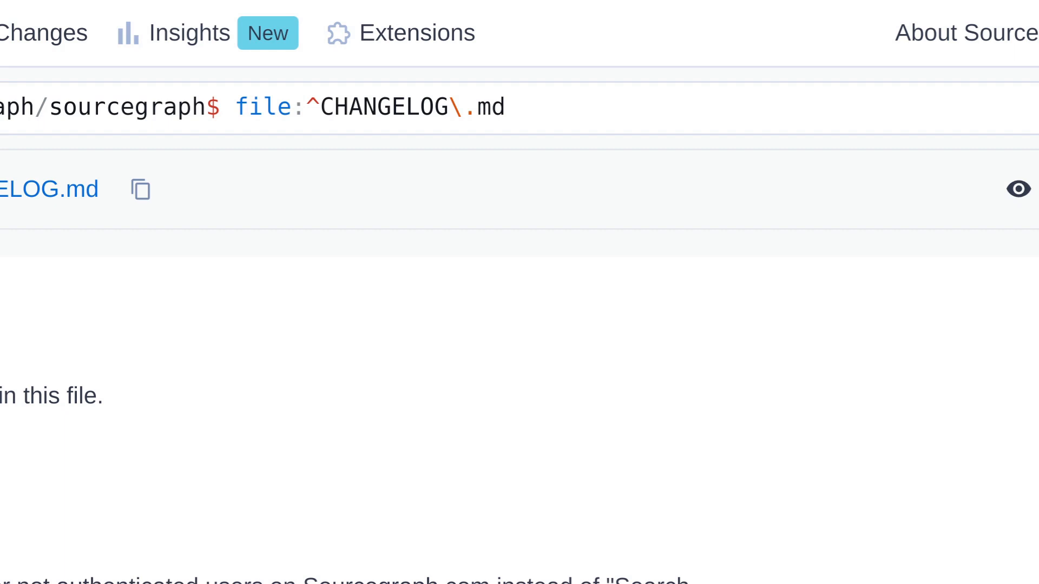
pyautogui.write('g')
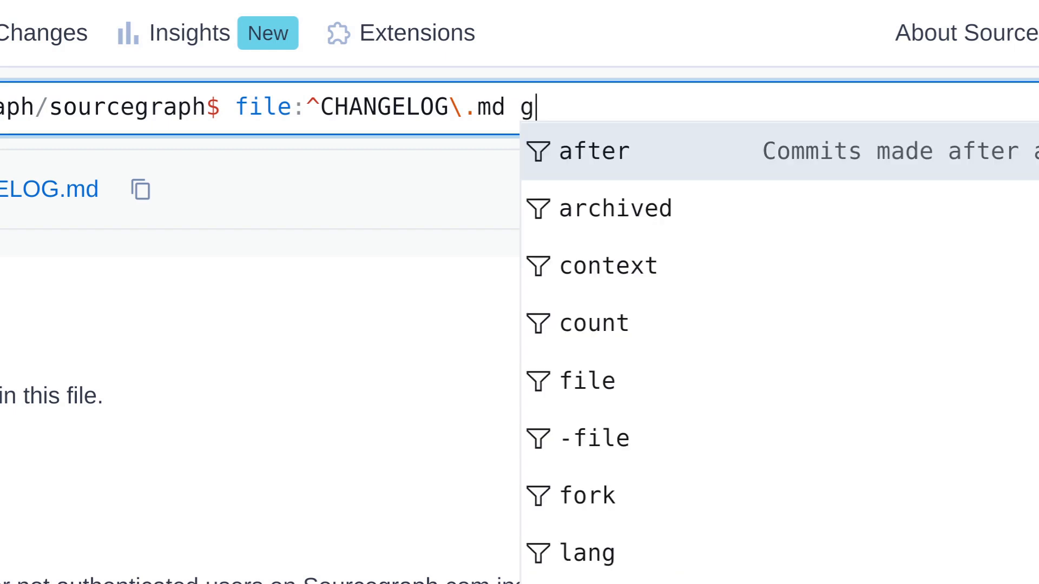
pyautogui.write('raphql')
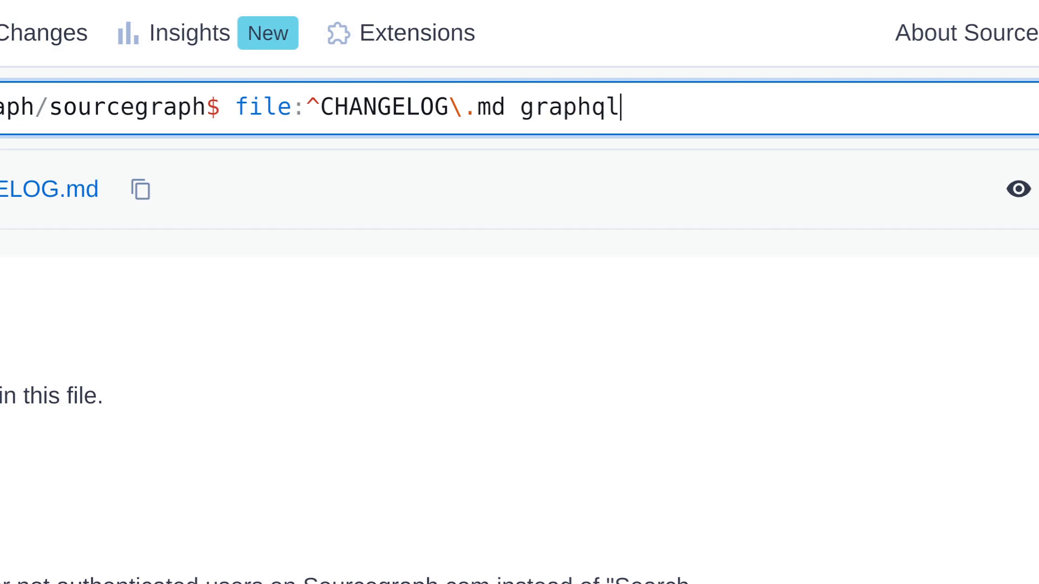
# Step: Run the file:^CHANGELOG\.md graphql search and expand all 81 matches
pyautogui.press('Return')
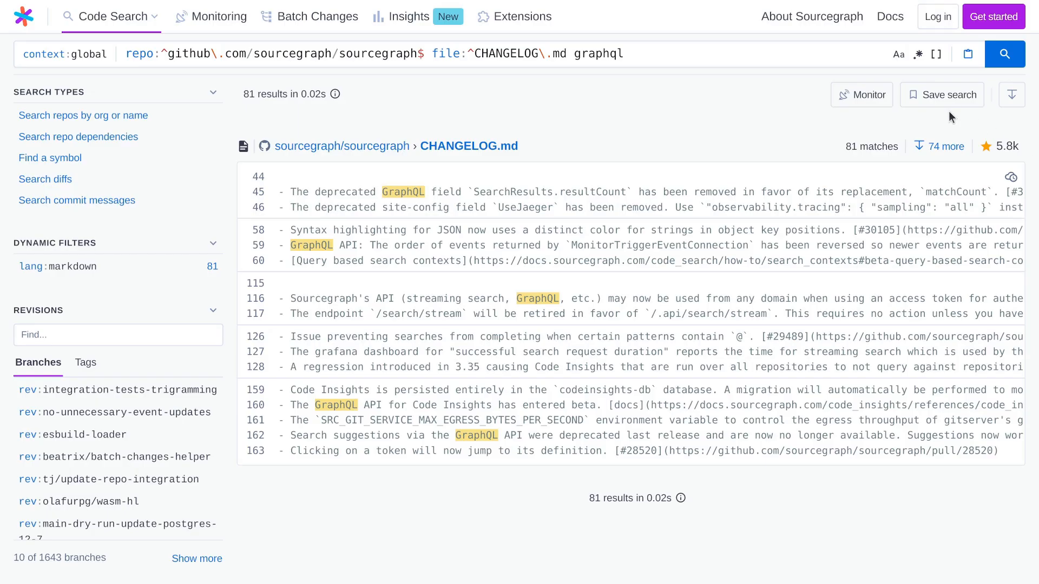
pyautogui.click(939, 145)
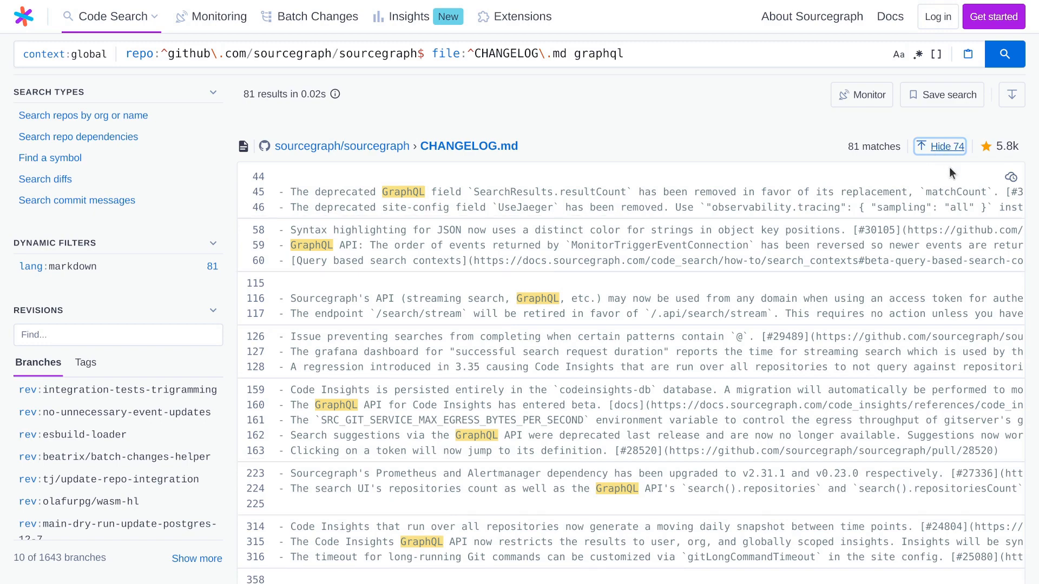
pyautogui.scroll(-3)
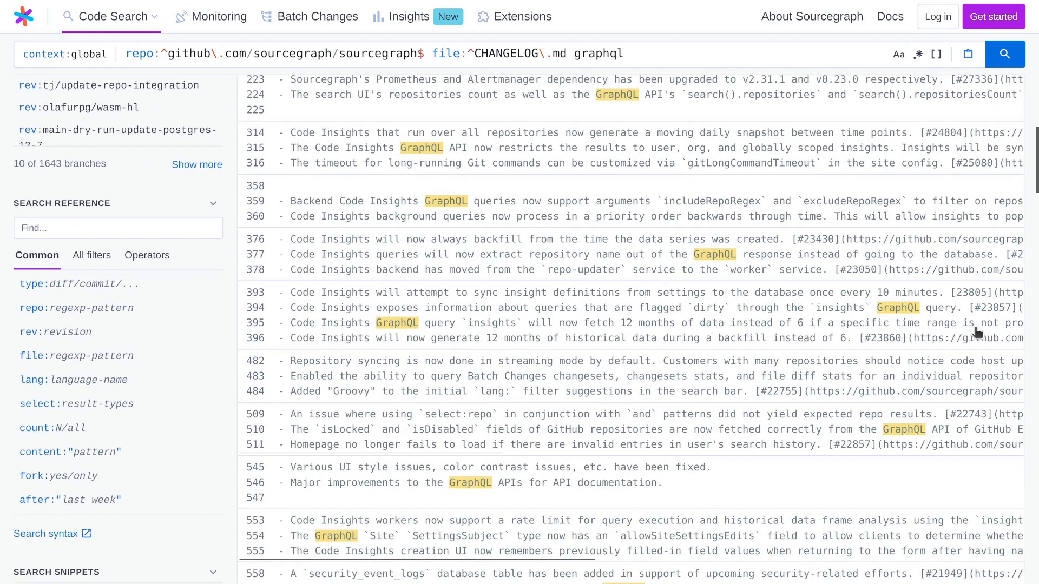